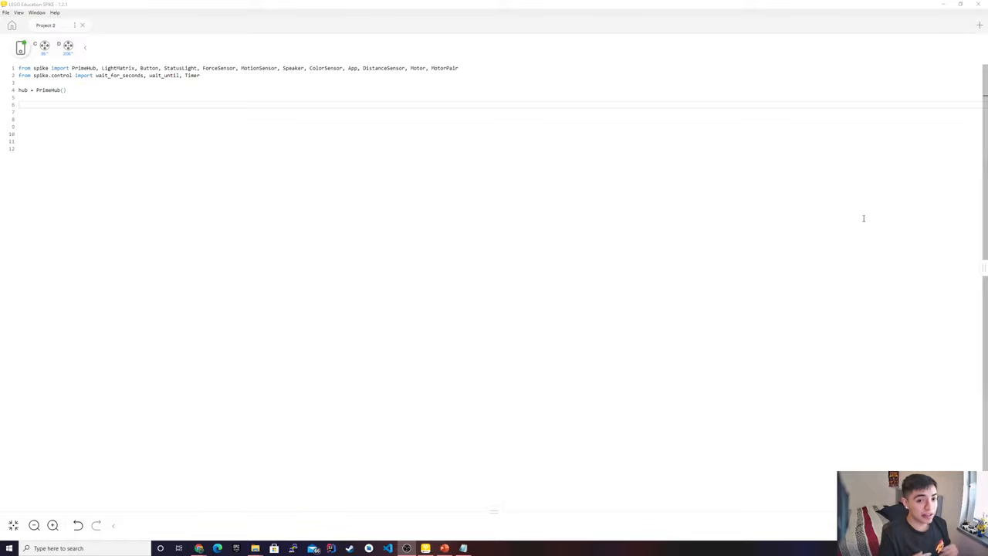
{"action": "mouse_move", "coordinate": [2, 213]}
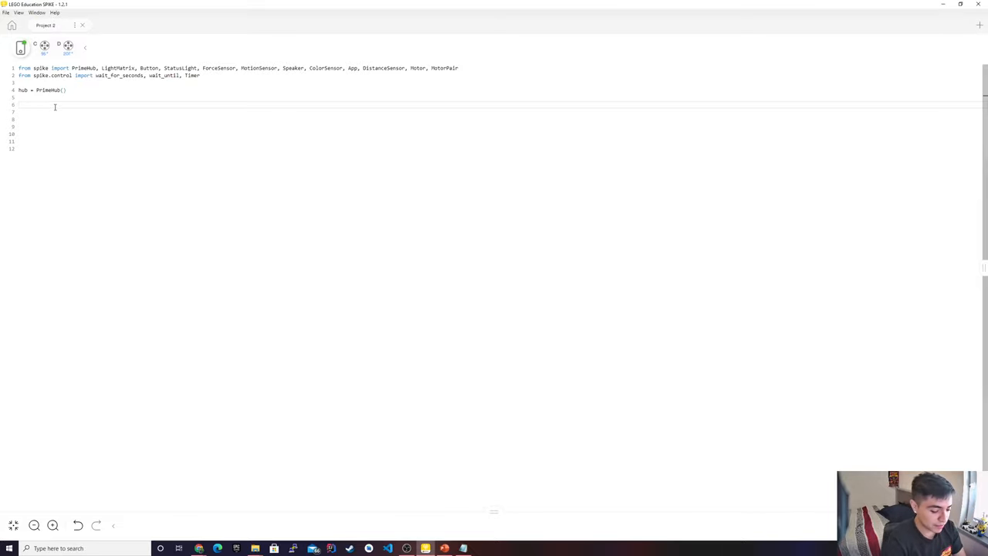
- Write legs = MotorPair('C','D') below the hub setup line
{"action": "type", "text": "legs"}
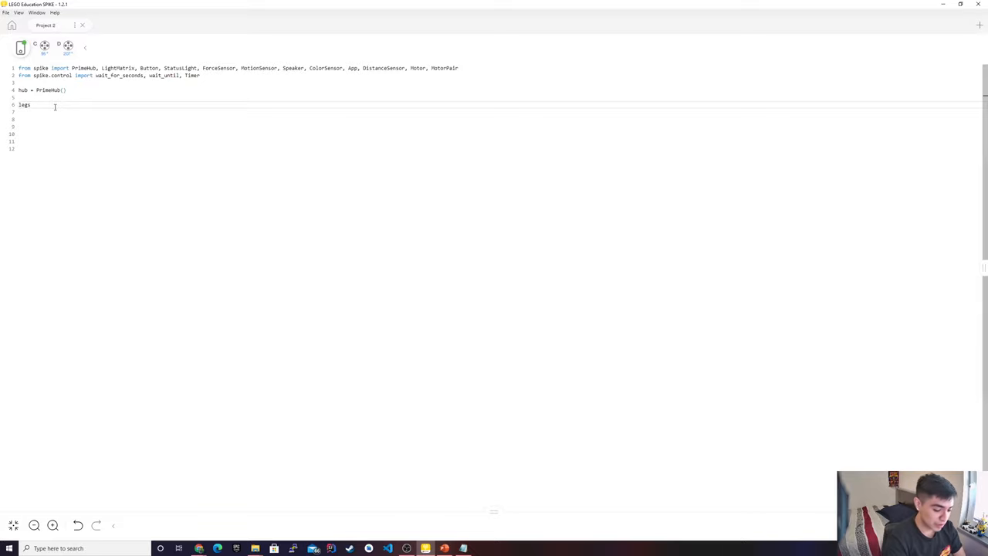
{"action": "type", "text": "="}
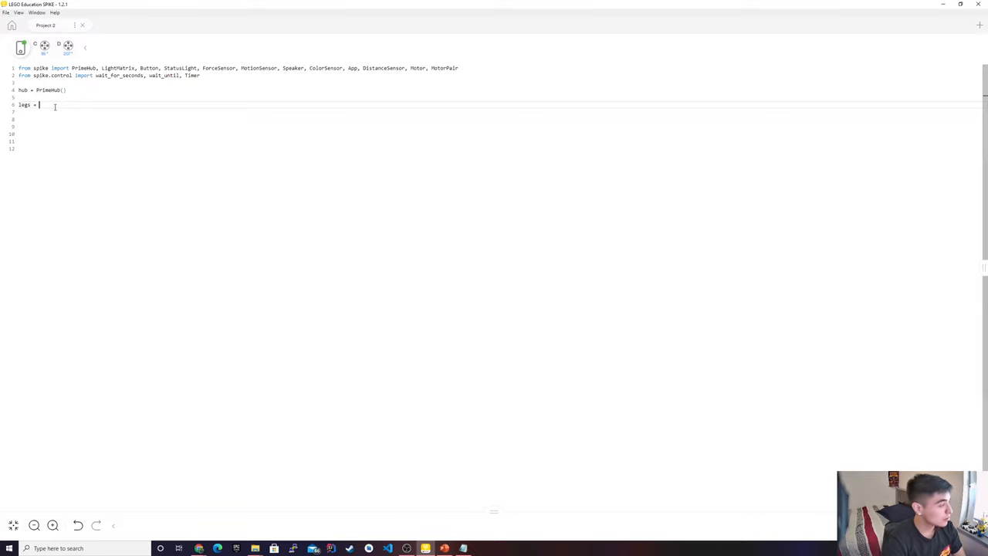
{"action": "type", "text": "MotorPair"}
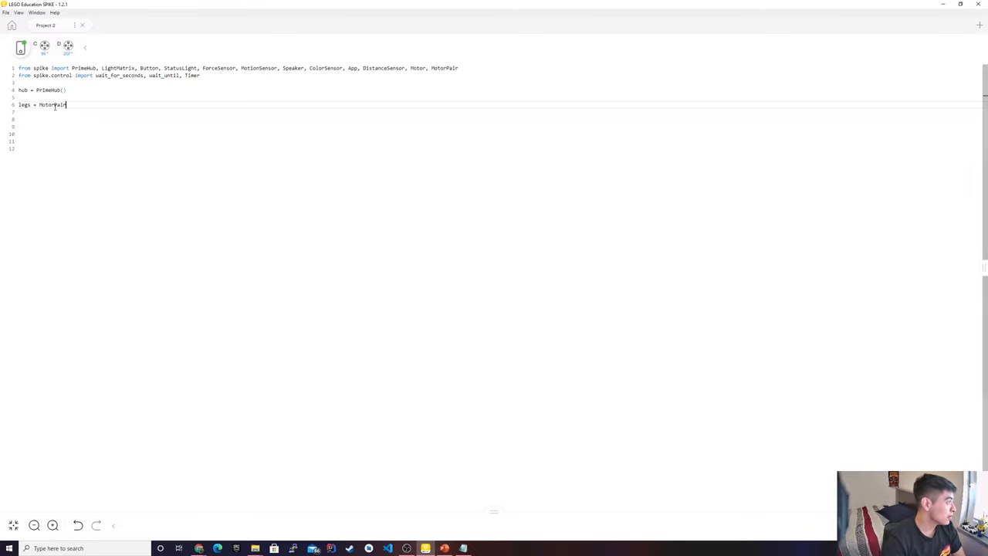
{"action": "type", "text": "('C',"}
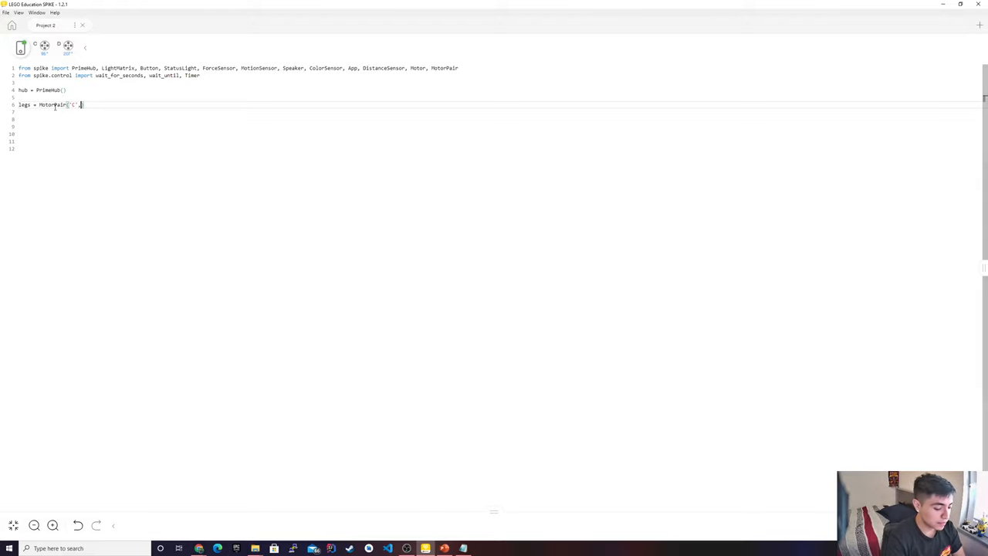
{"action": "type", "text": ", '"}
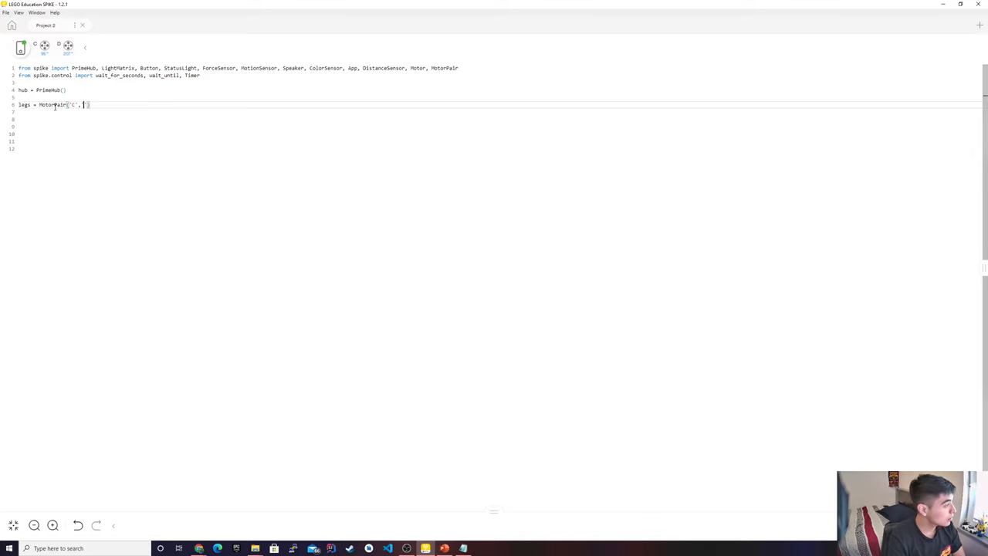
{"action": "type", "text": "'D'"}
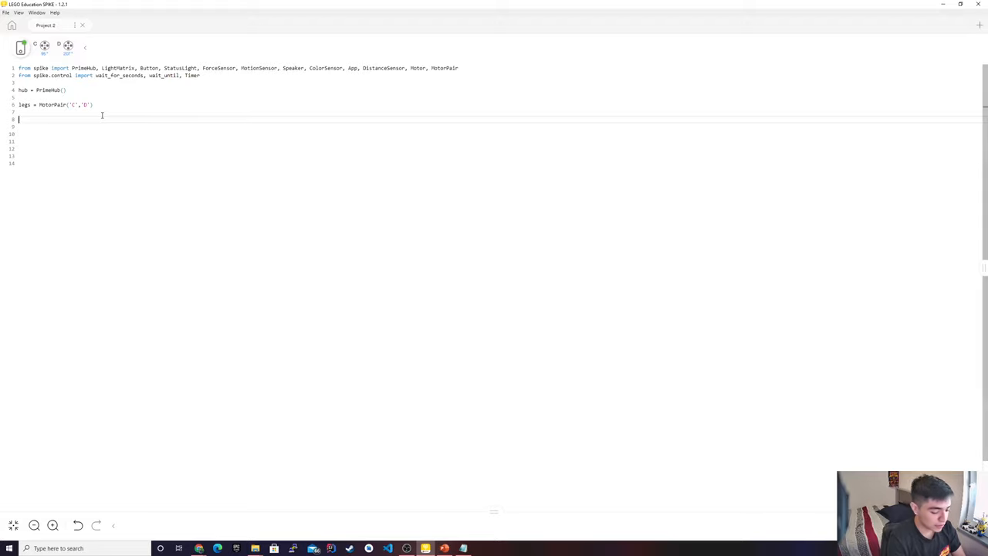
- Write legs.set_default_speed(50) and begin a def line below it
{"action": "type", "text": "legs.set"}
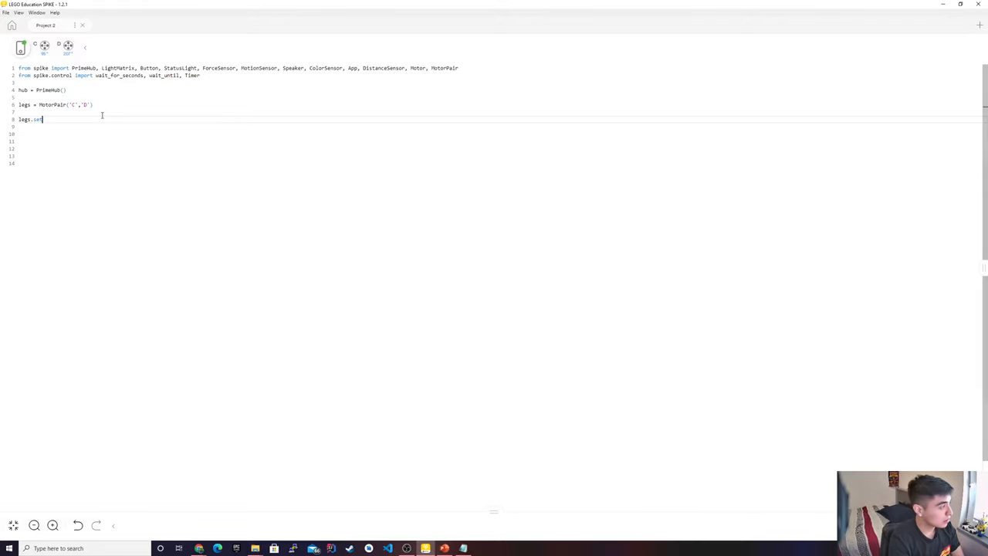
{"action": "type", "text": "_default"}
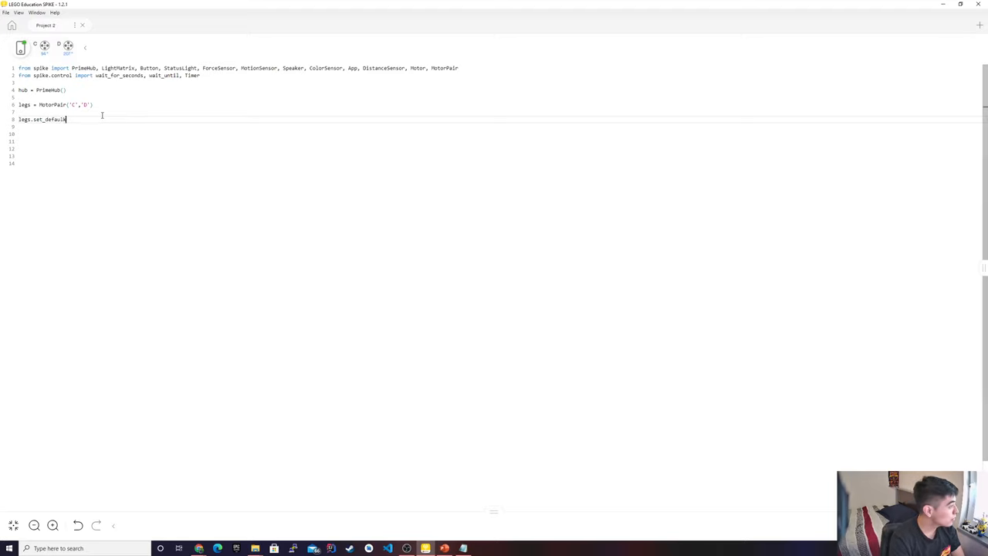
{"action": "type", "text": "_speed("}
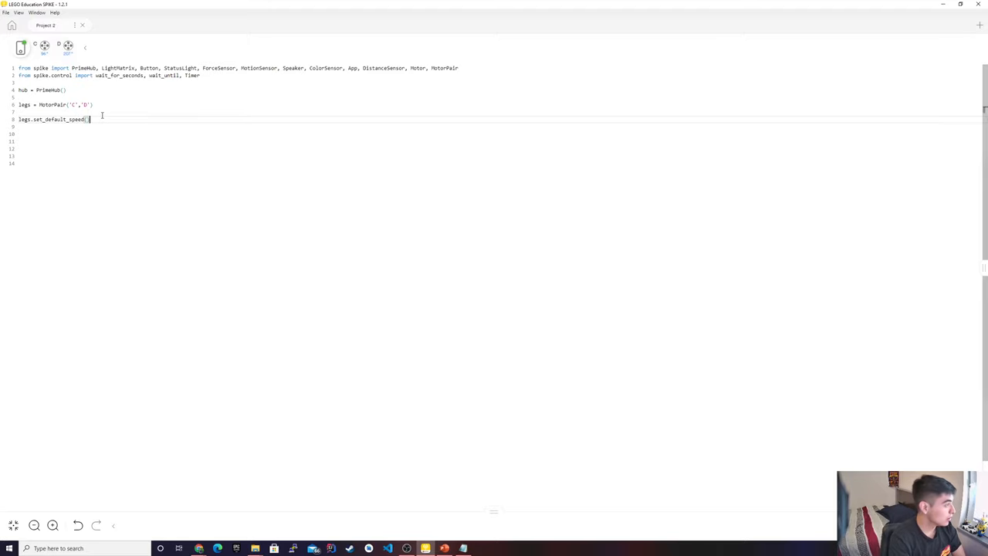
{"action": "type", "text": "50"}
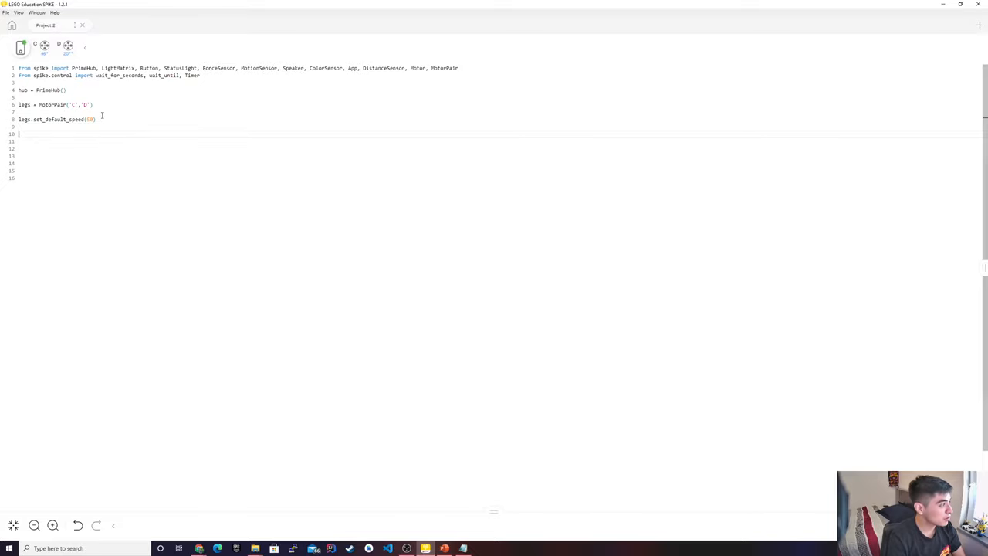
{"action": "type", "text": "def"}
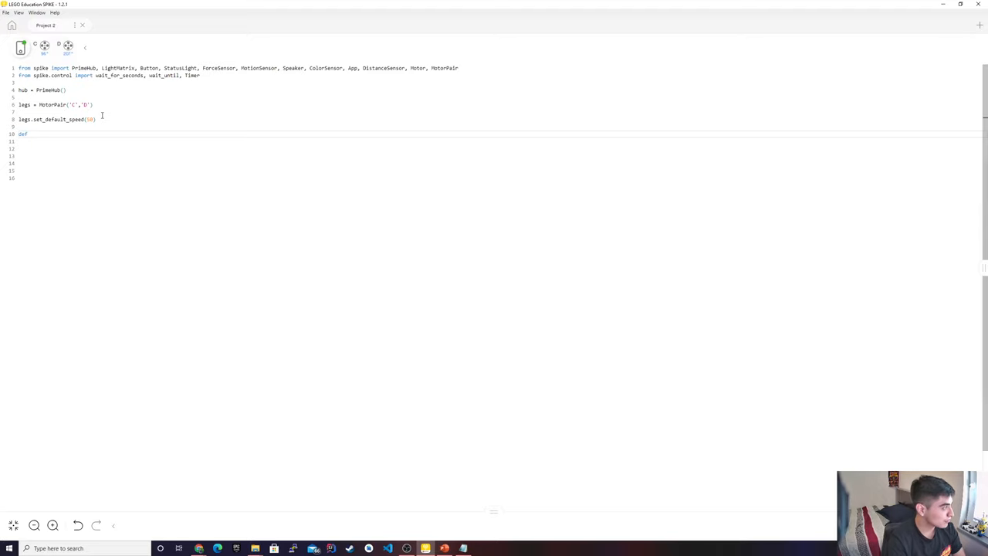
- Write def turn_right(): with a legs.move(1, 'seconds', steering=100) body
{"action": "type", "text": "turn"}
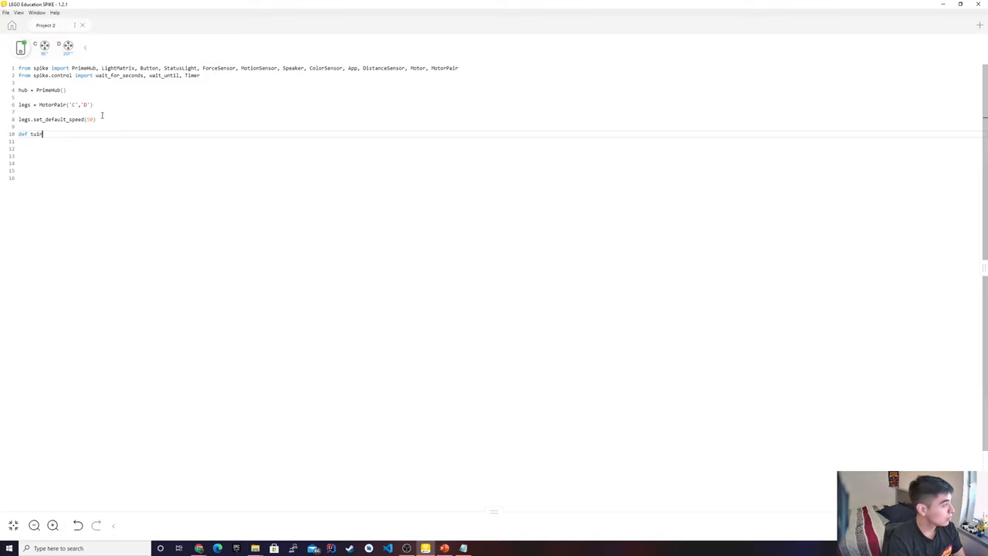
{"action": "type", "text": "n_"}
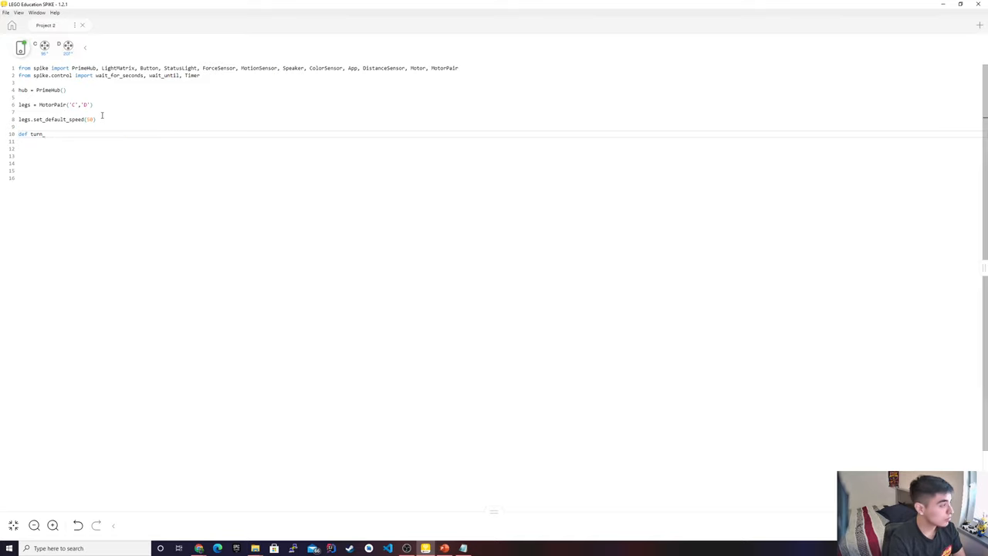
{"action": "type", "text": "left()"}
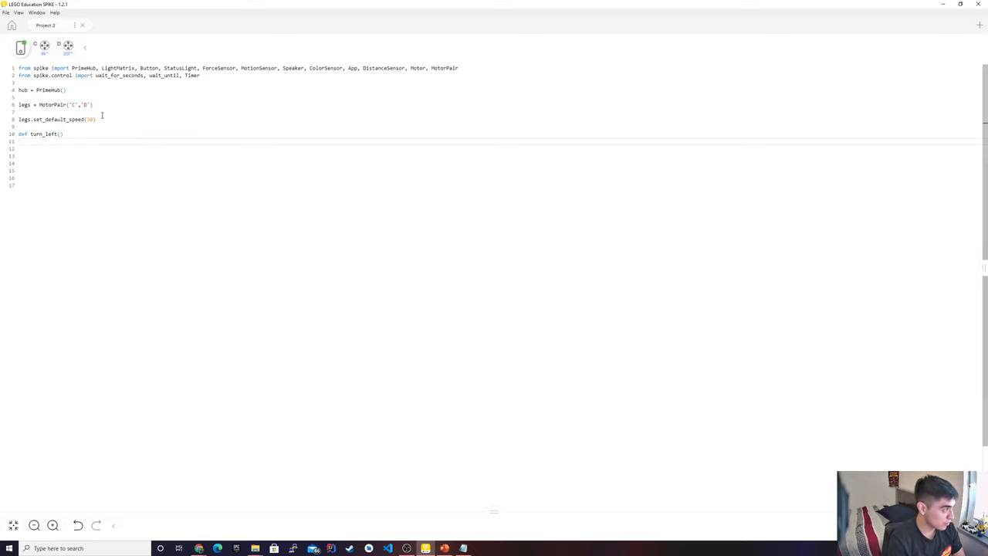
{"action": "type", "text": "legs"}
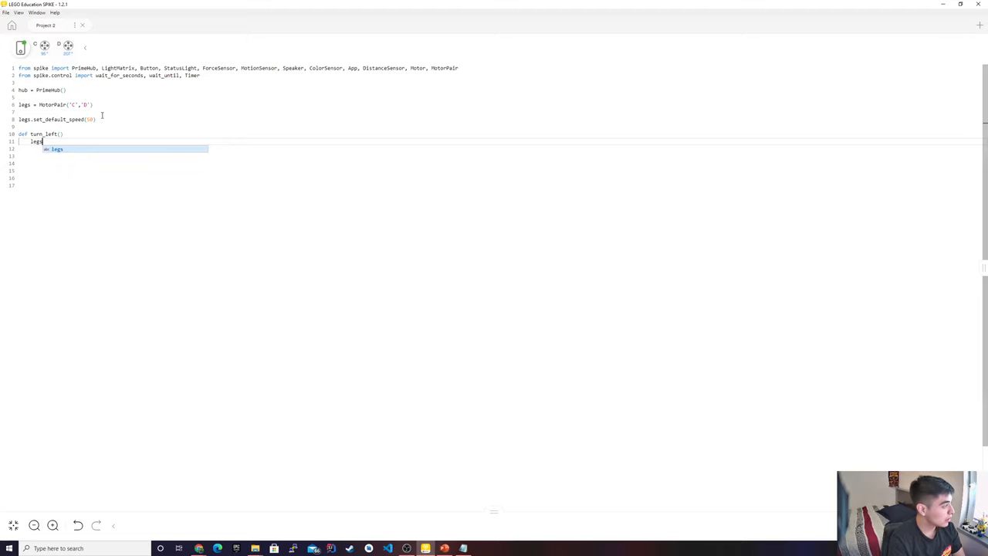
{"action": "type", "text": "move"}
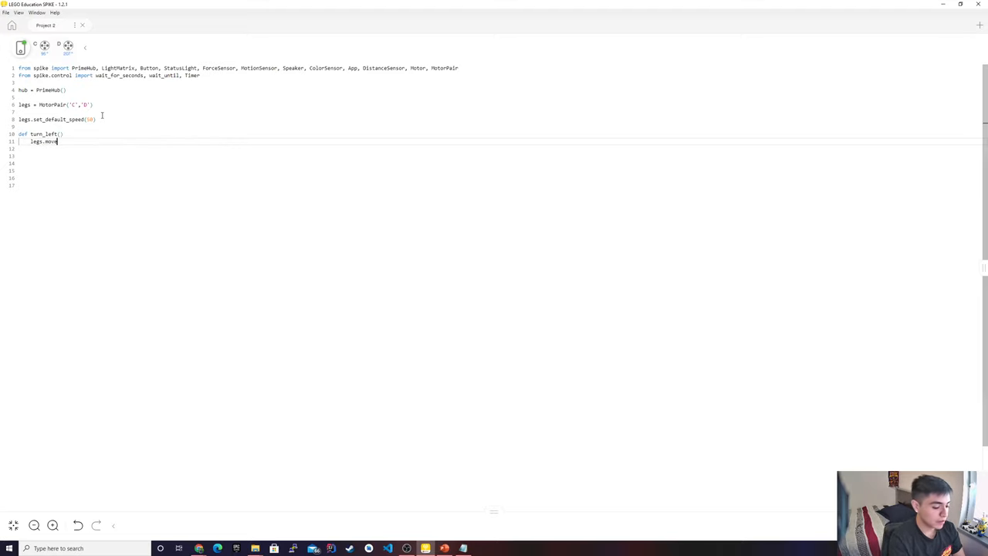
{"action": "type", "text": "("}
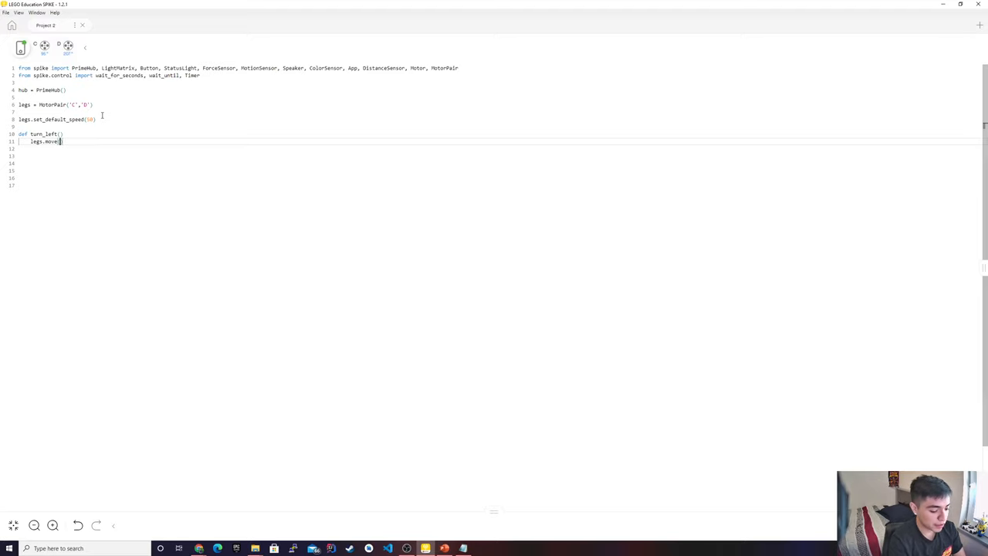
{"action": "type", "text": "("}
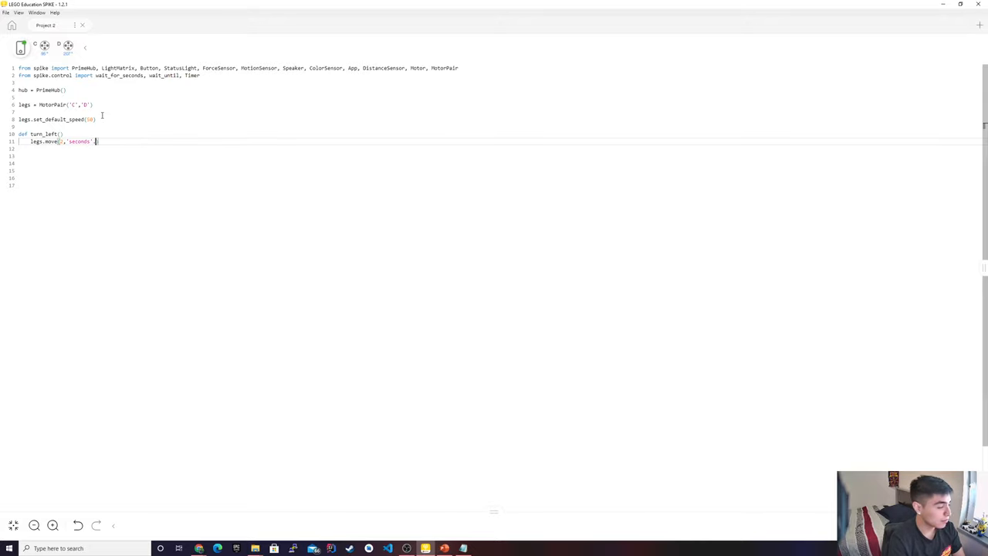
{"action": "type", "text": ".sta"}
{"action": "type", "text": "steering = 90"}
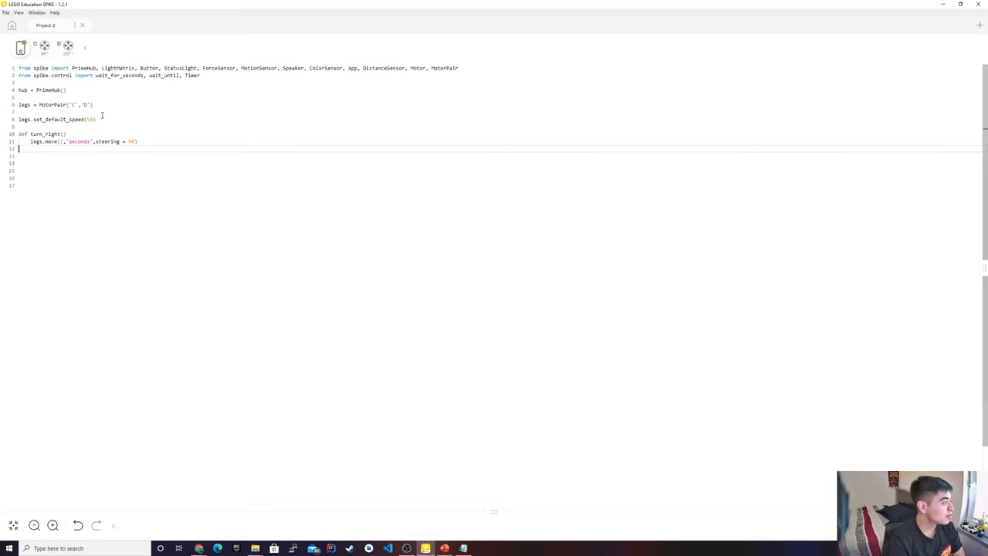
- Clear the stray gibberish characters and start a clean new line inside the function
{"action": "type", "text": "ksajdfhskjfhkjsdhkfhkjsdf"}
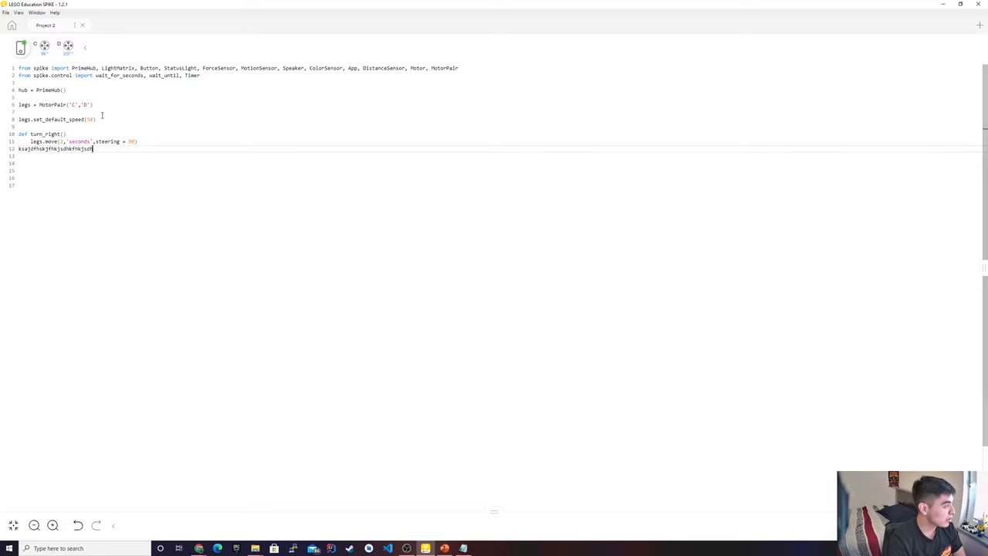
{"action": "key", "text": "Backspace"}
{"action": "type", "text": "dkjahs"}
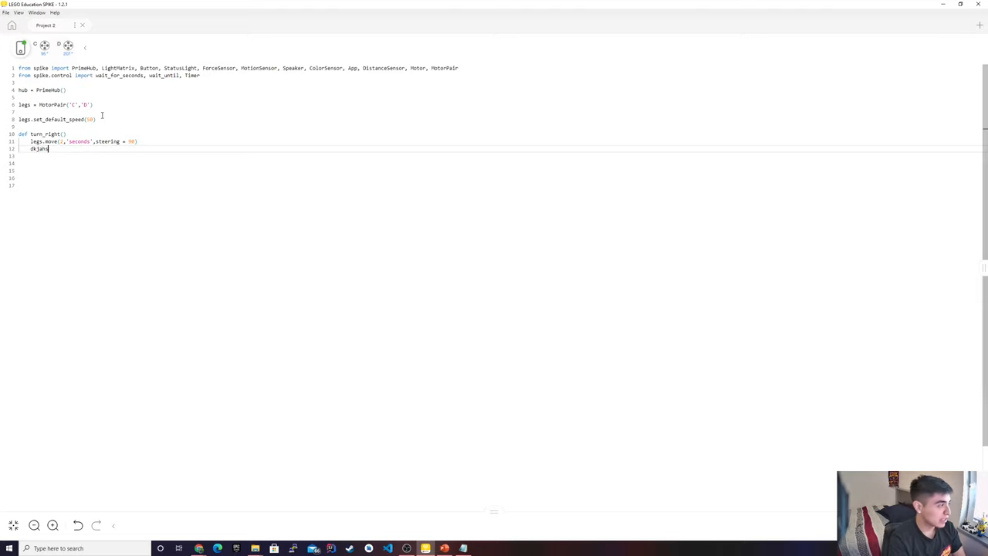
{"action": "key", "text": "Backspace"}
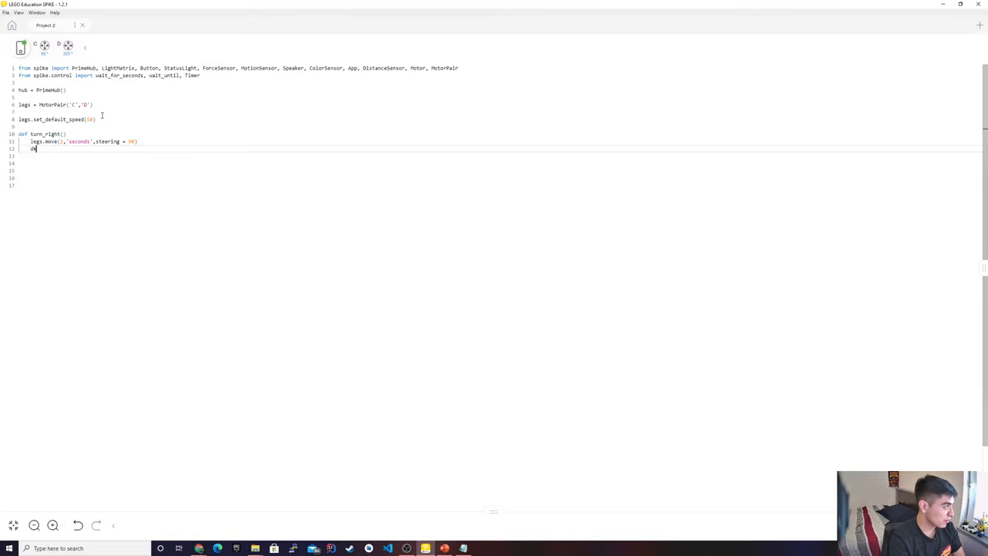
{"action": "key", "text": "Backspace"}
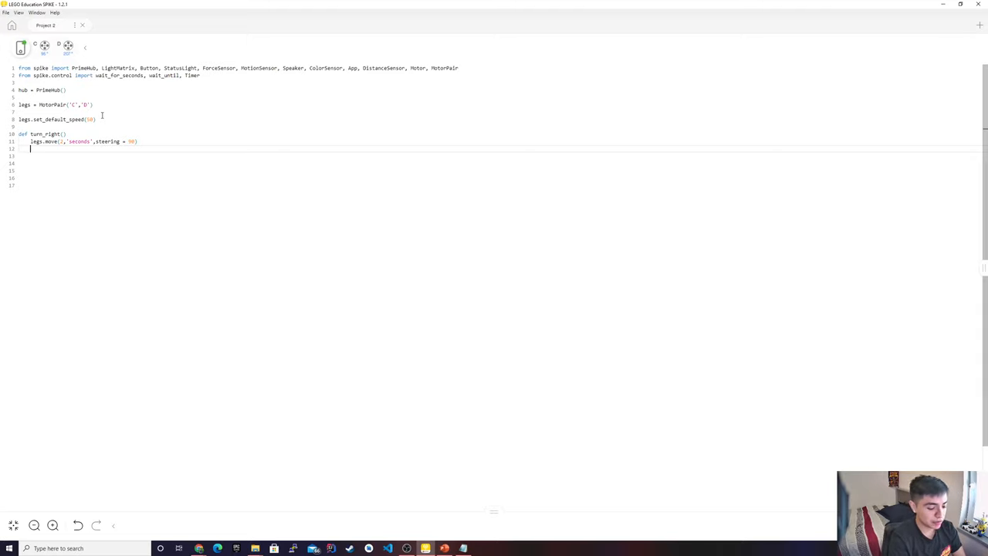
- End turn_right with wait_for_seconds() and add a turn_right() call below the definition
{"action": "type", "text": "wait_for_seconds"}
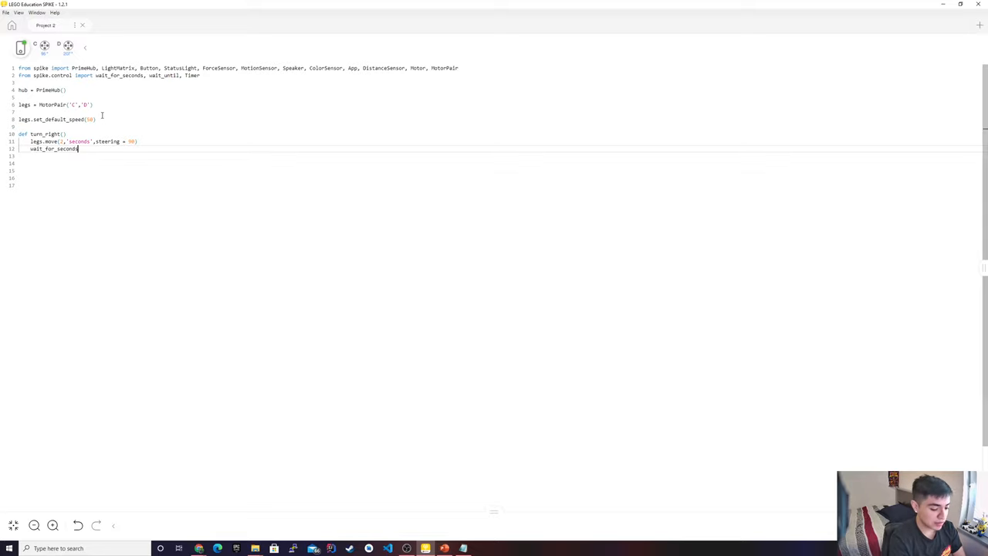
{"action": "type", "text": "()"}
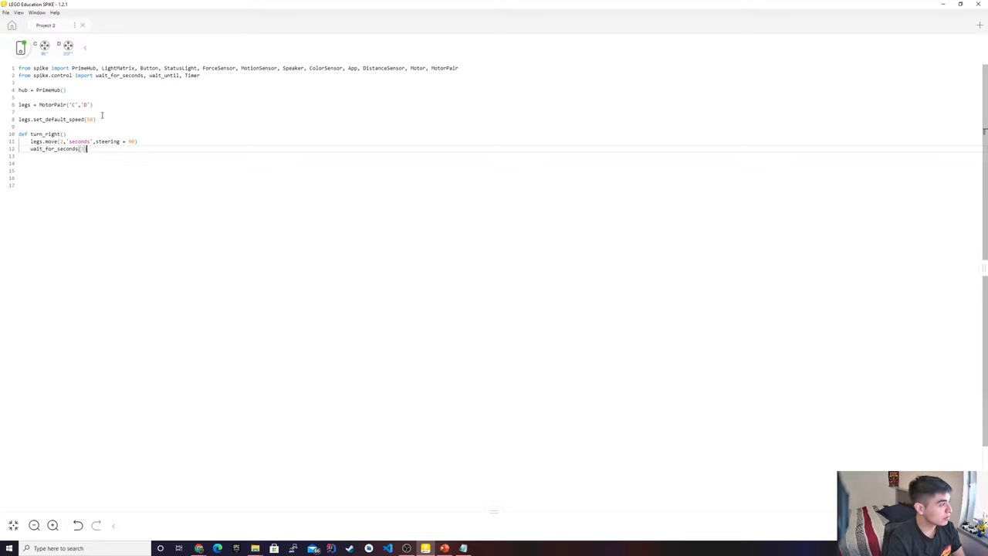
{"action": "key", "text": "enter"}
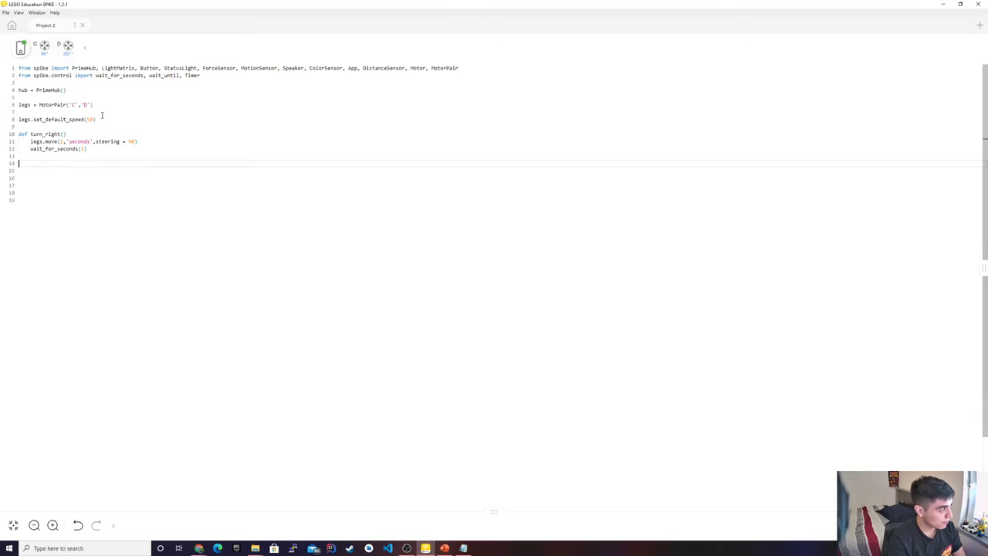
{"action": "type", "text": "turn"}
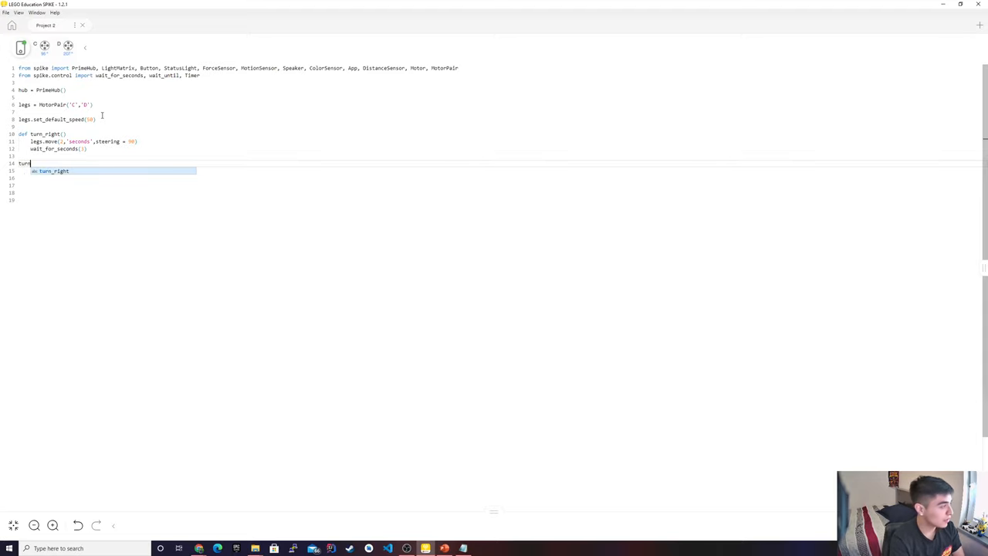
{"action": "key", "text": "Tab"}
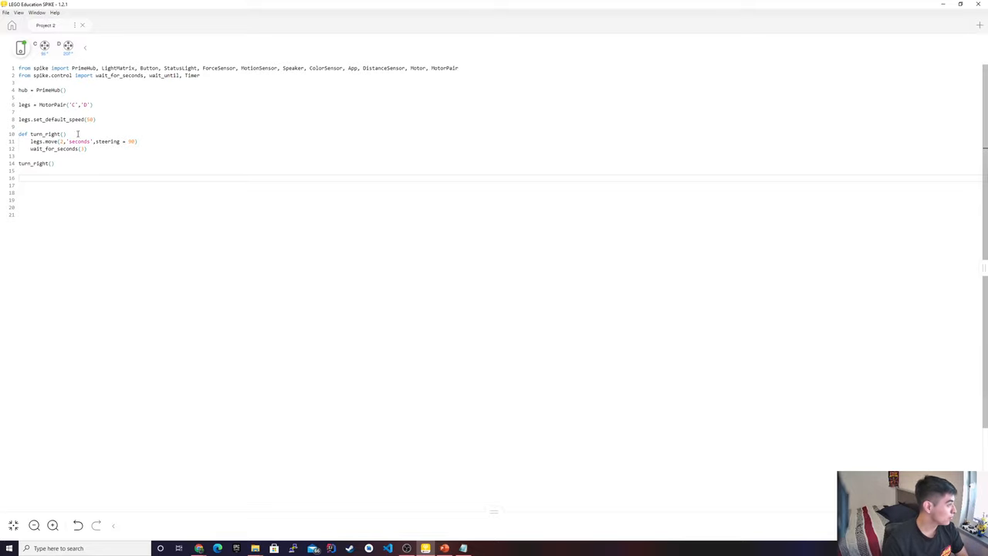
- Give turn_right a sec parameter used as the move duration and call turn_right(5)
{"action": "type", "text": ":"}
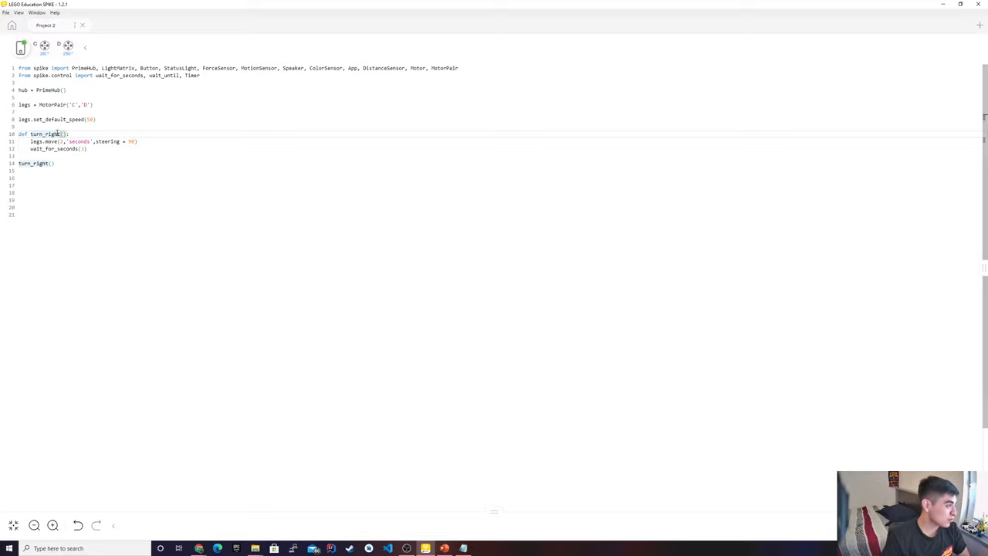
{"action": "type", "text": "sec"}
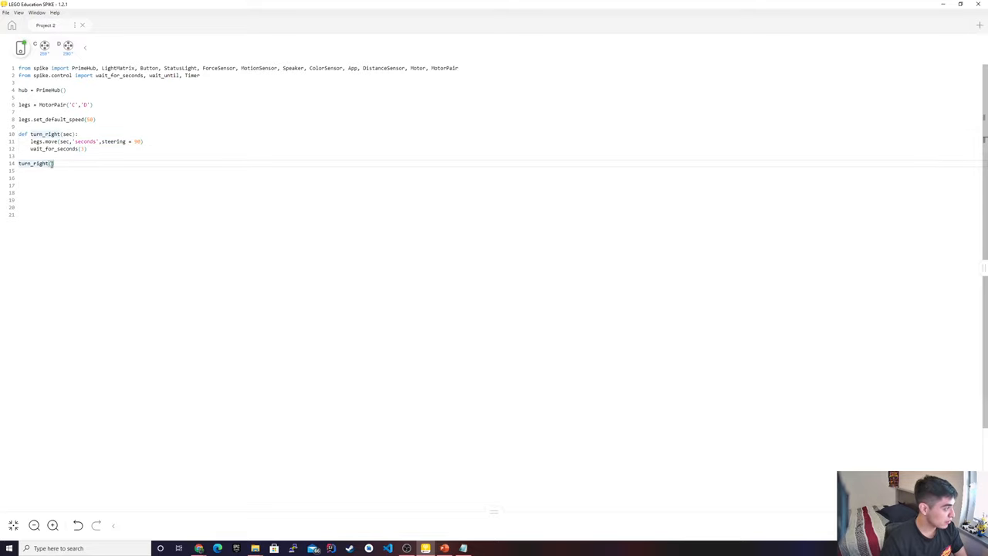
{"action": "type", "text": "5"}
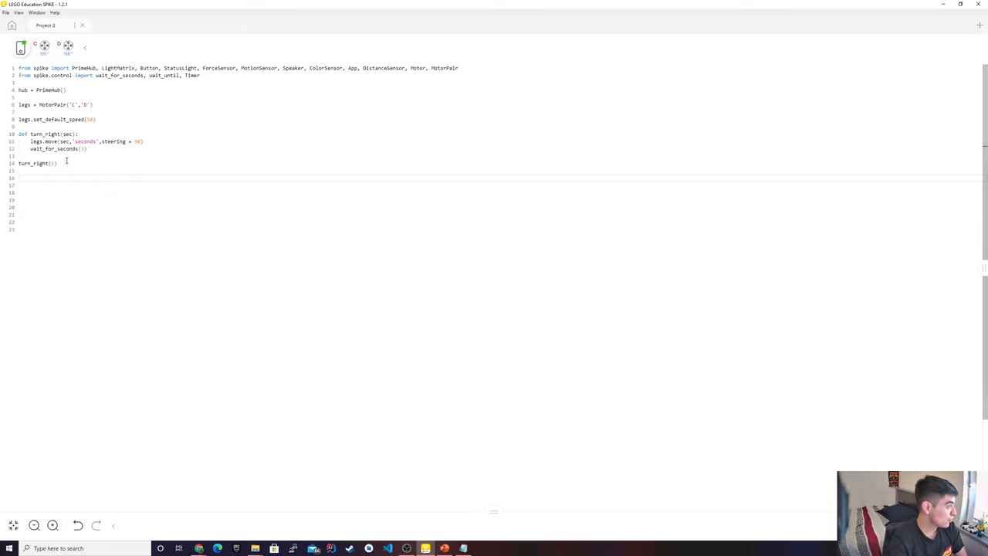
- Delete the turn_right(5) call line below the function definition
{"action": "type", "text": "turn_r"}
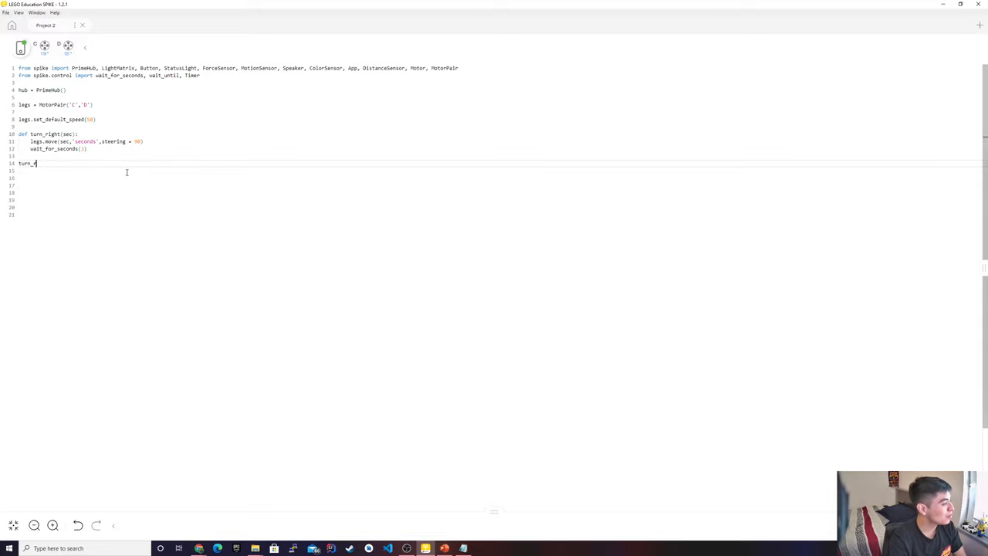
{"action": "key", "text": "Backspace"}
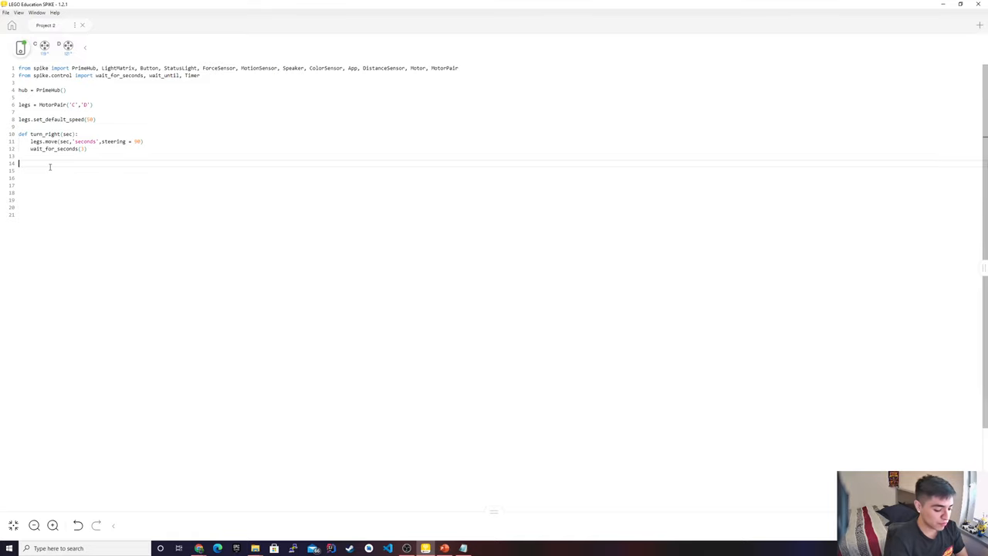
- Write def set_speed(value): with body legs.set_default_speed(value), and begin a set_speed call
{"action": "type", "text": "def"}
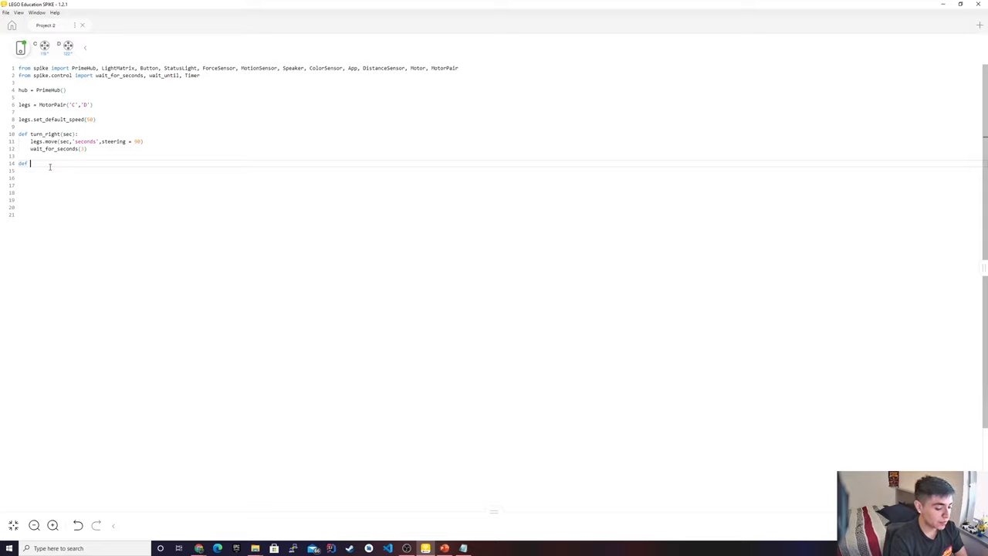
{"action": "type", "text": "set_se"}
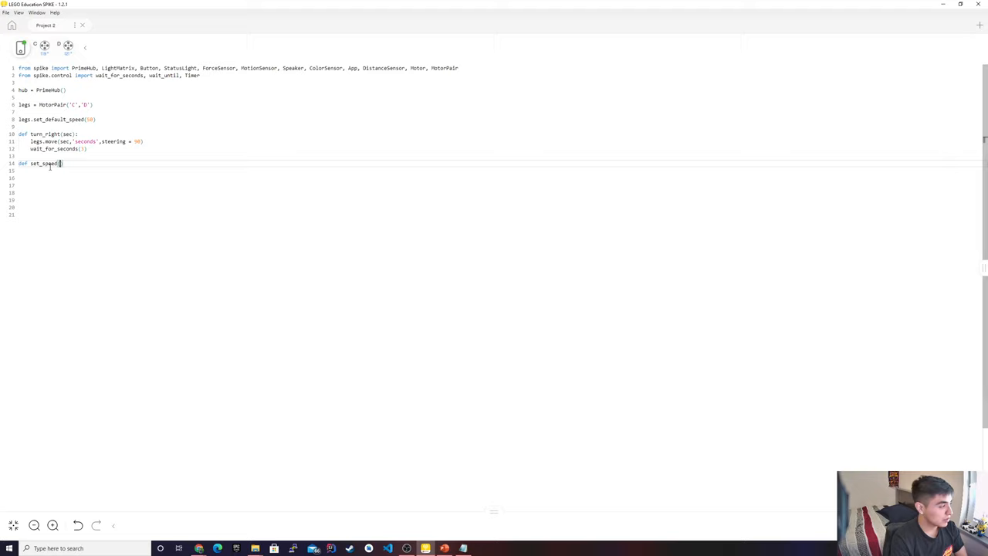
{"action": "type", "text": "value"}
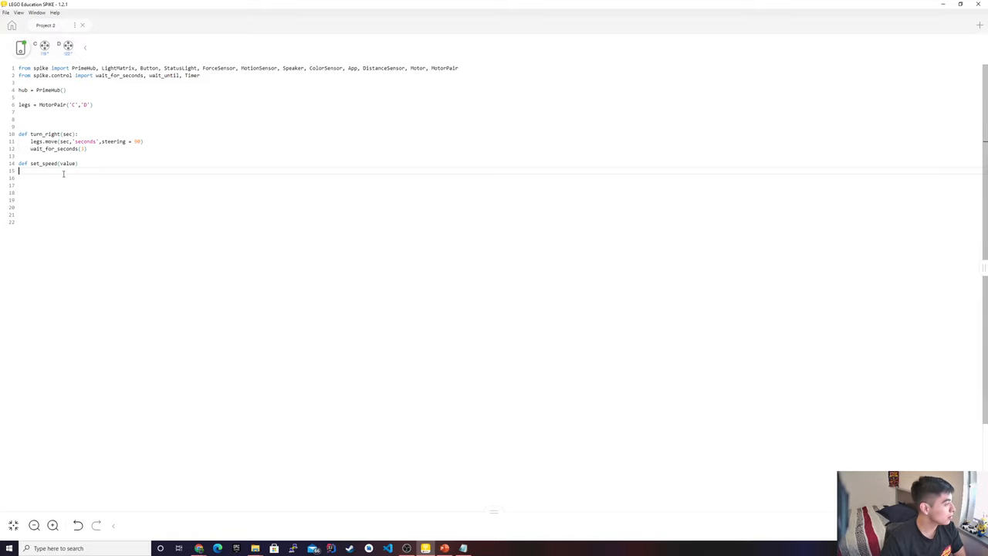
{"action": "type", "text": "legs.set_default_speed(50)"}
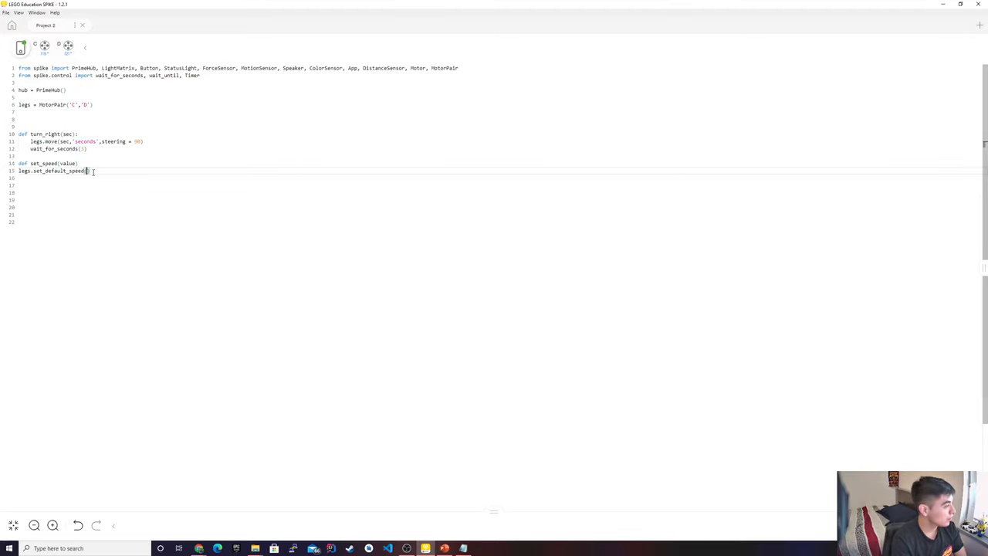
{"action": "type", "text": "(value)"}
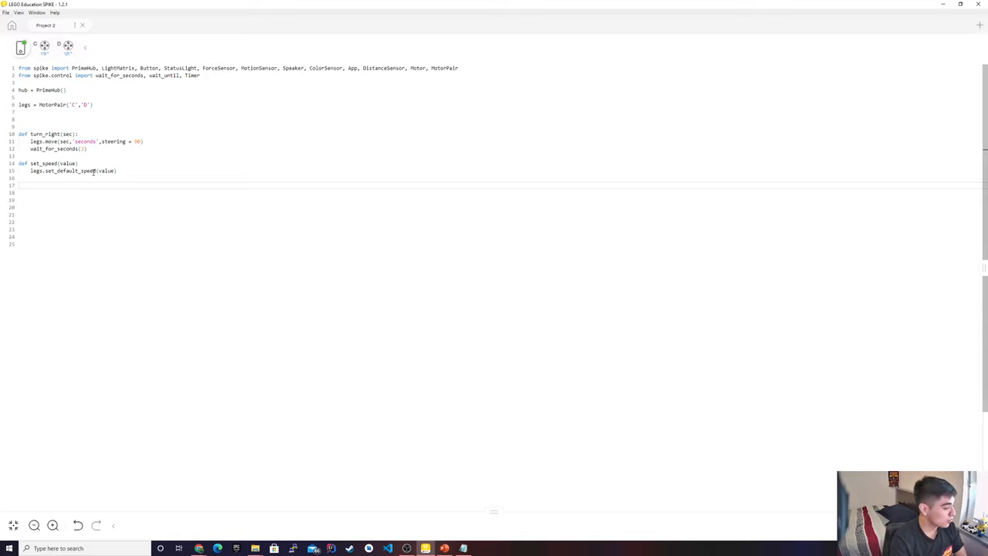
{"action": "type", "text": "set_speed("}
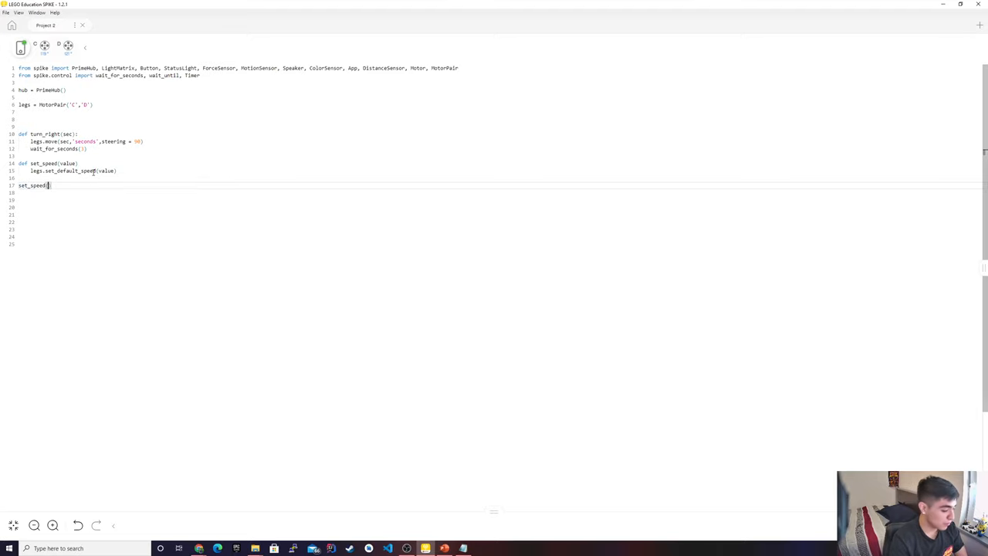
- Call set_speed(50) and turn_right with a seconds argument below the definitions
{"action": "type", "text": "50"}
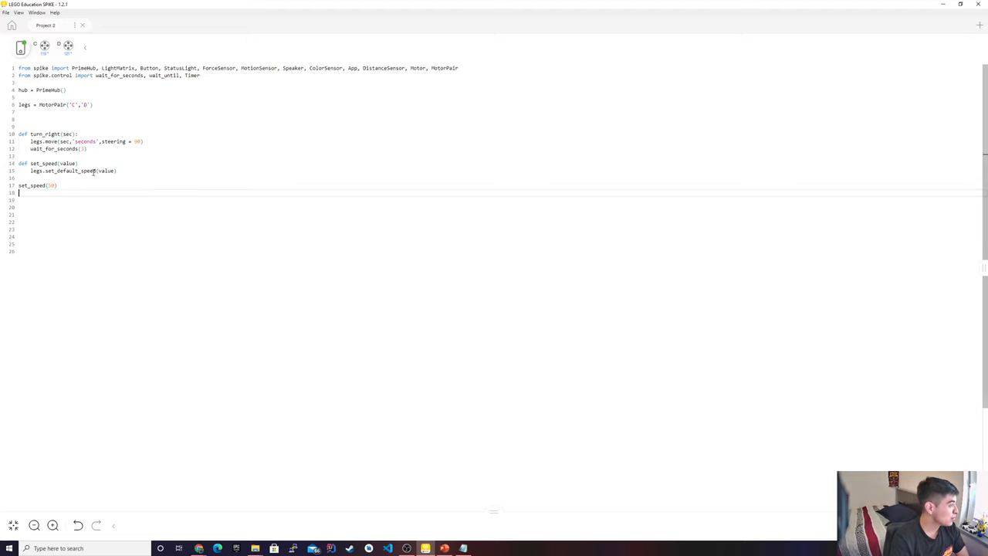
{"action": "type", "text": "turn"}
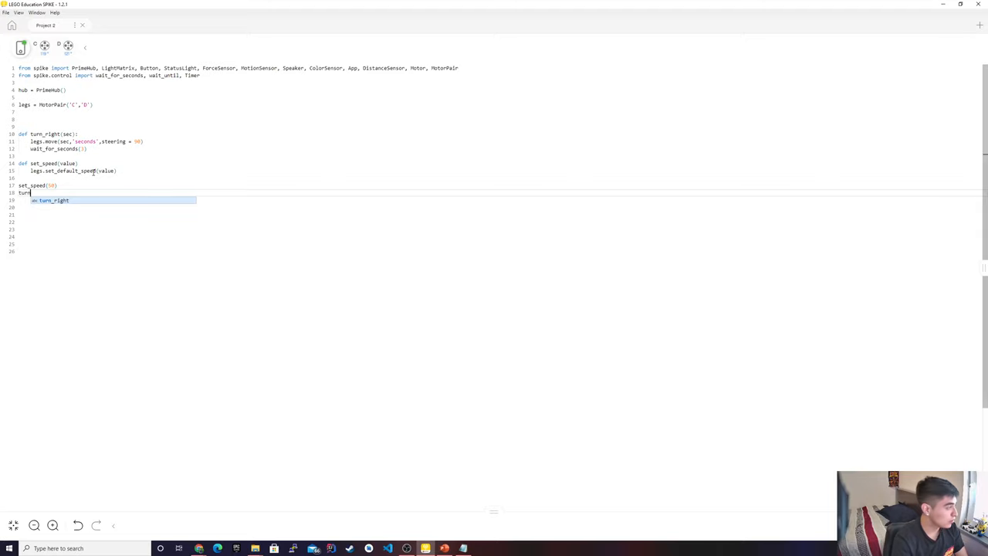
{"action": "key", "text": "Tab"}
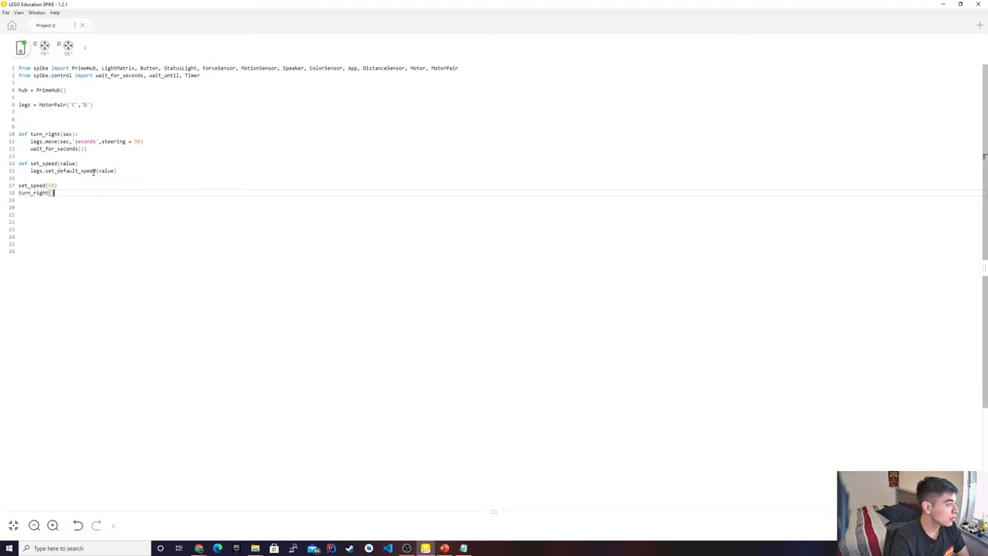
{"action": "type", "text": "5)"}
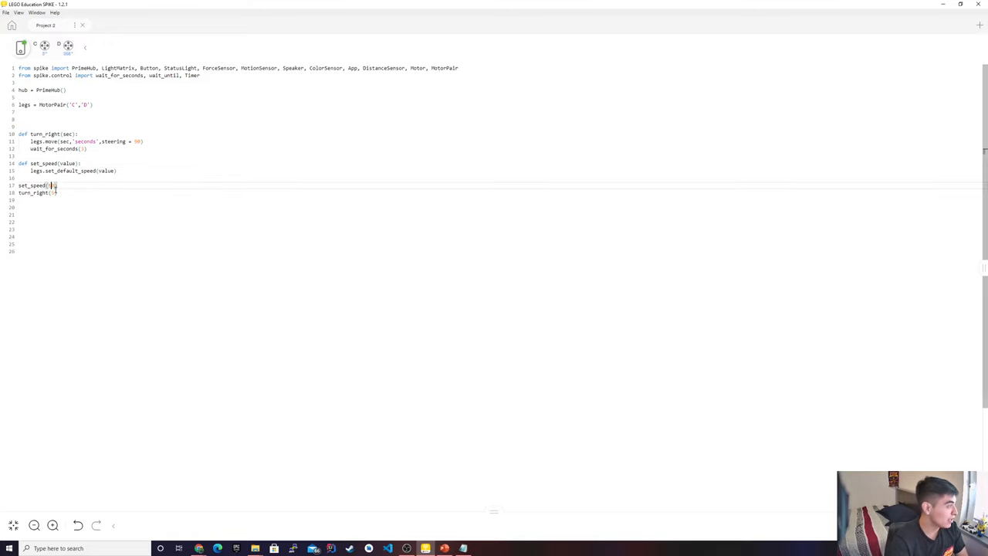
{"action": "type", "text": "10"}
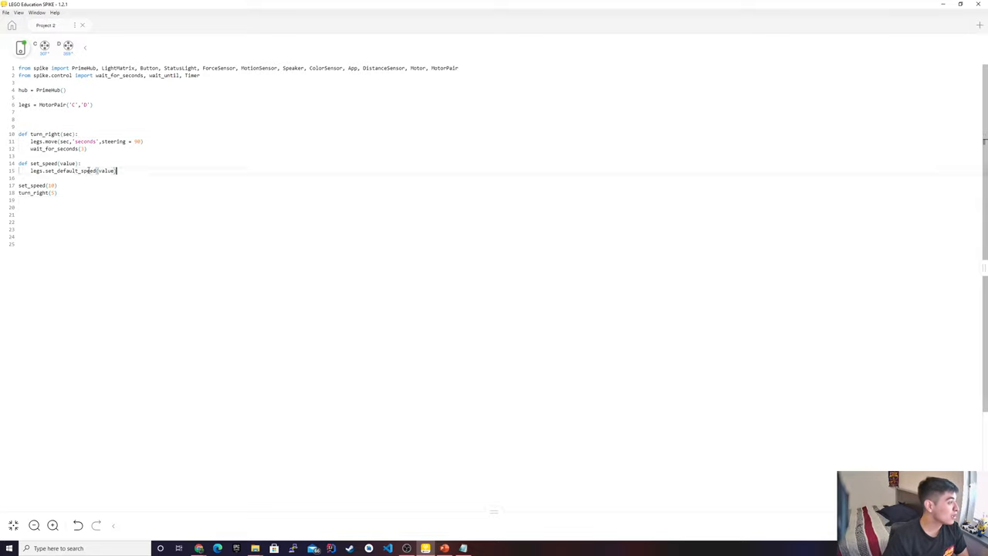
- Select and delete the half-typed top-level set_speed call
{"action": "left_click_drag", "start_coordinate": [20, 163], "coordinate": [117, 170]}
{"action": "type", "text": "set_speed(50)"}
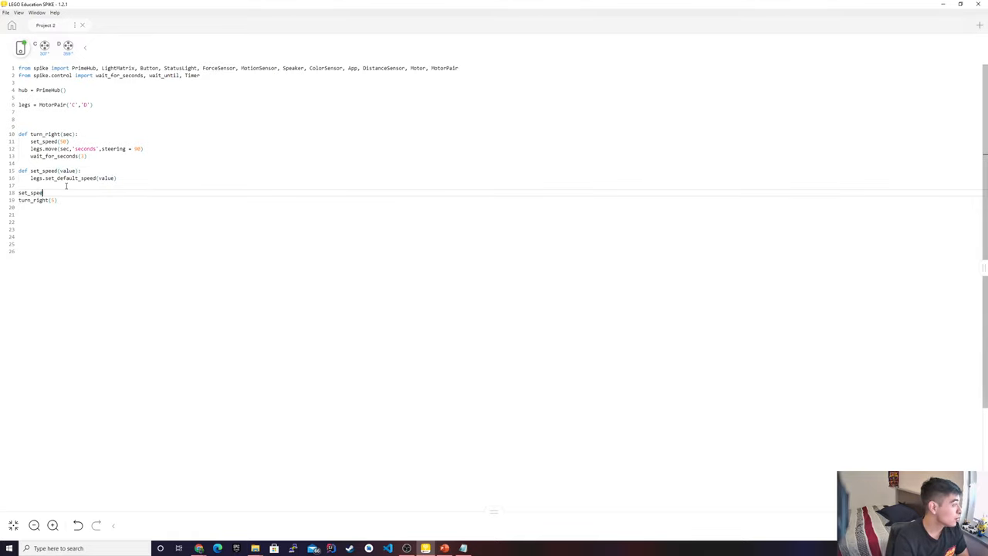
{"action": "key", "text": "Backspace"}
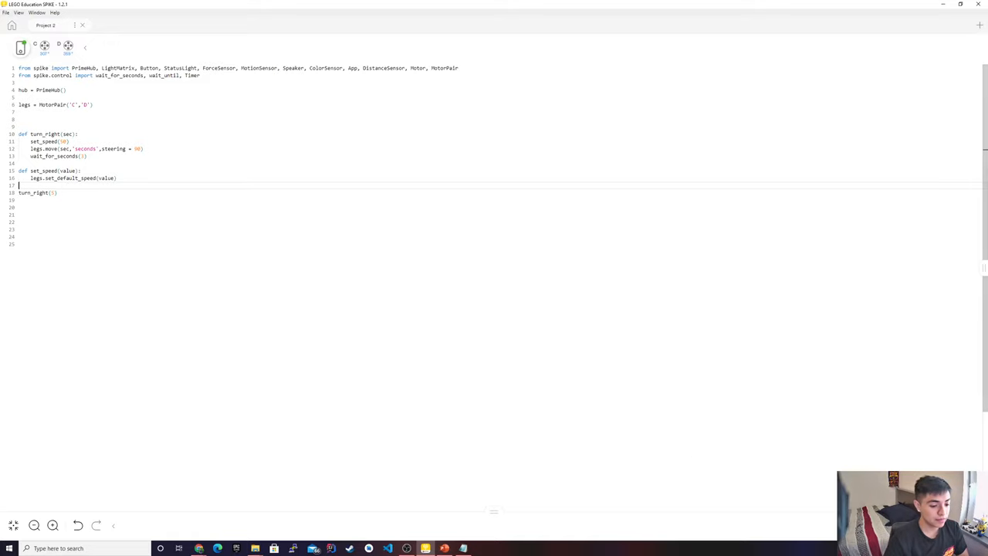
{"action": "mouse_move", "coordinate": [816, 460]}
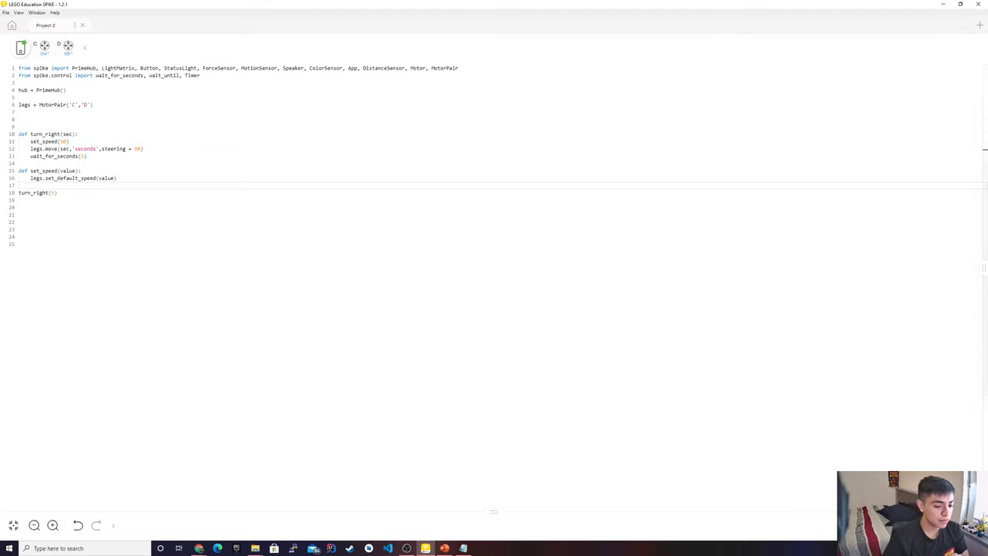
{"action": "mouse_move", "coordinate": [837, 350]}
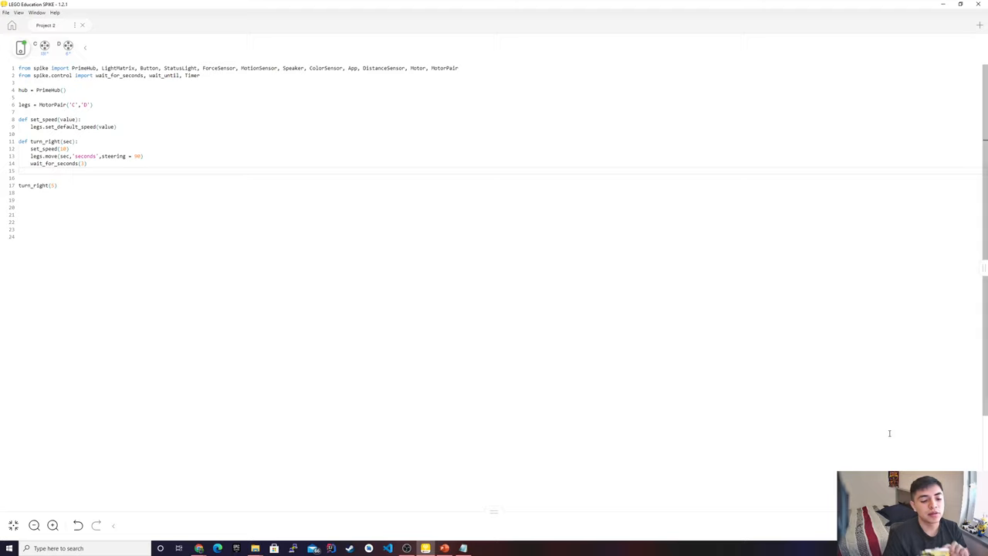
{"action": "mouse_move", "coordinate": [902, 423]}
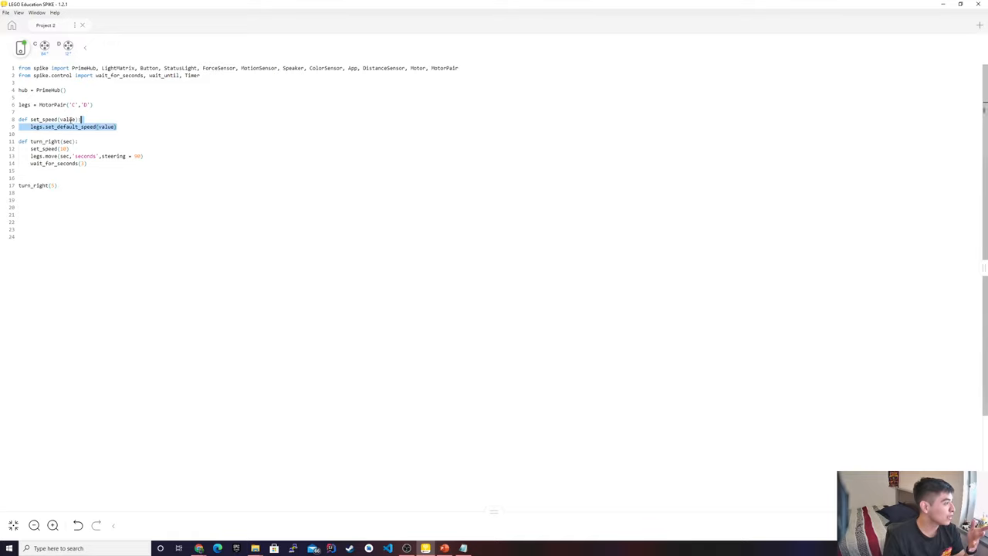
{"action": "left_click", "coordinate": [127, 127]}
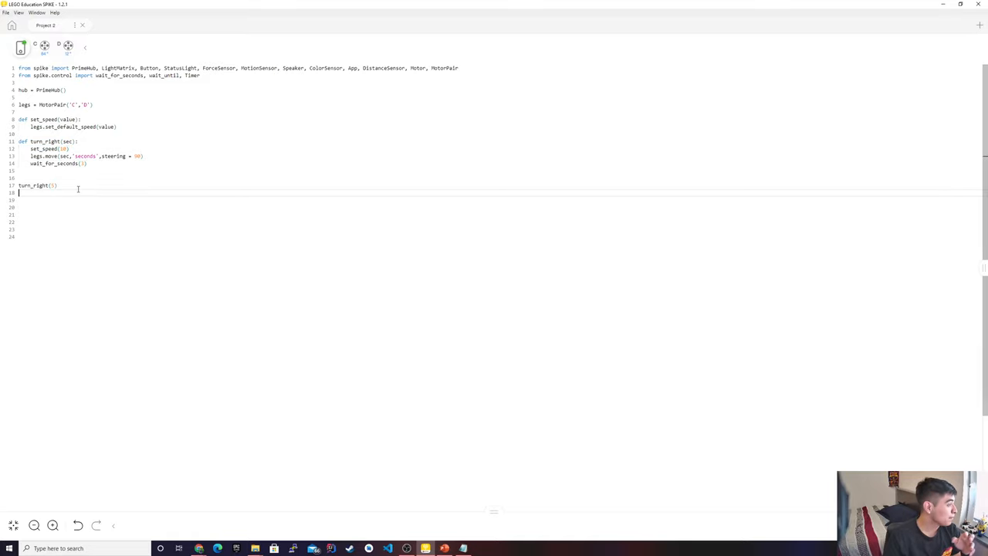
- Write while loop < 5: with turn_right(5) called inside the loop
{"action": "key", "text": "enter"}
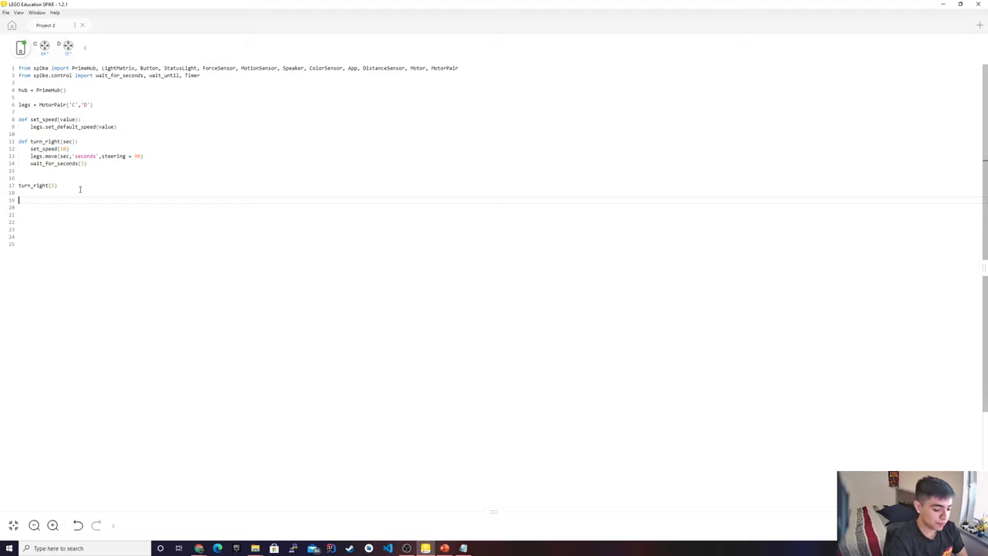
{"action": "type", "text": "while"}
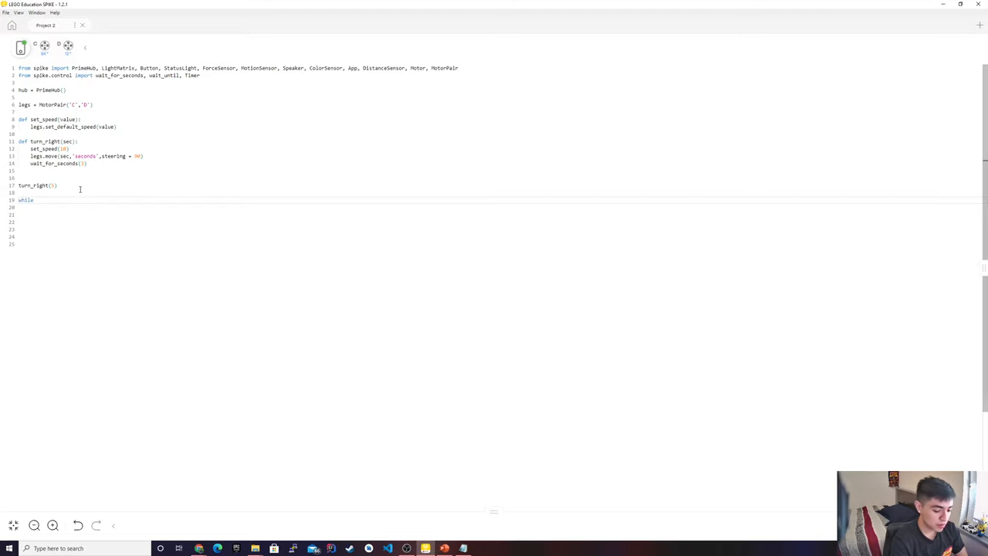
{"action": "type", "text": "loop"}
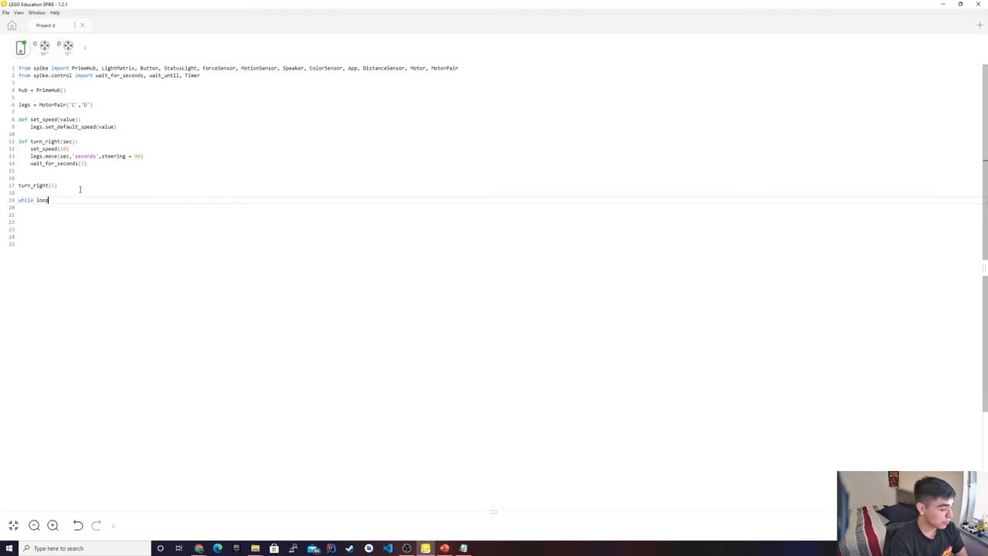
{"action": "type", "text": "<"}
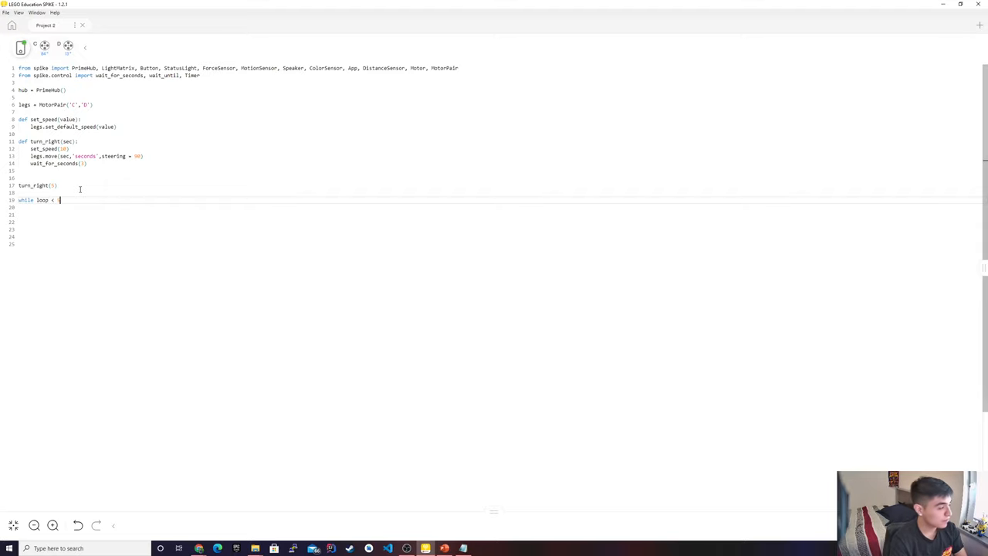
{"action": "type", "text": "5:"}
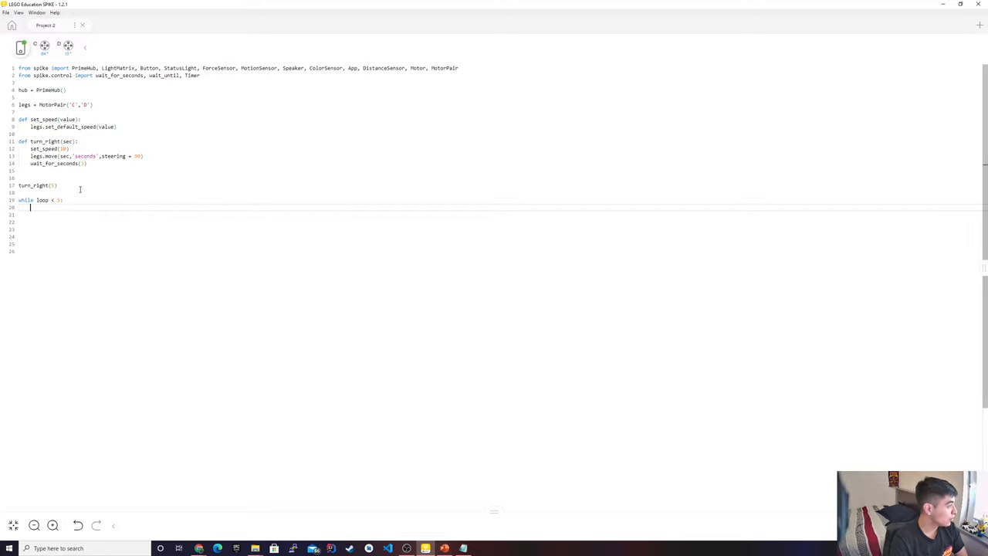
{"action": "type", "text": "turn_right"}
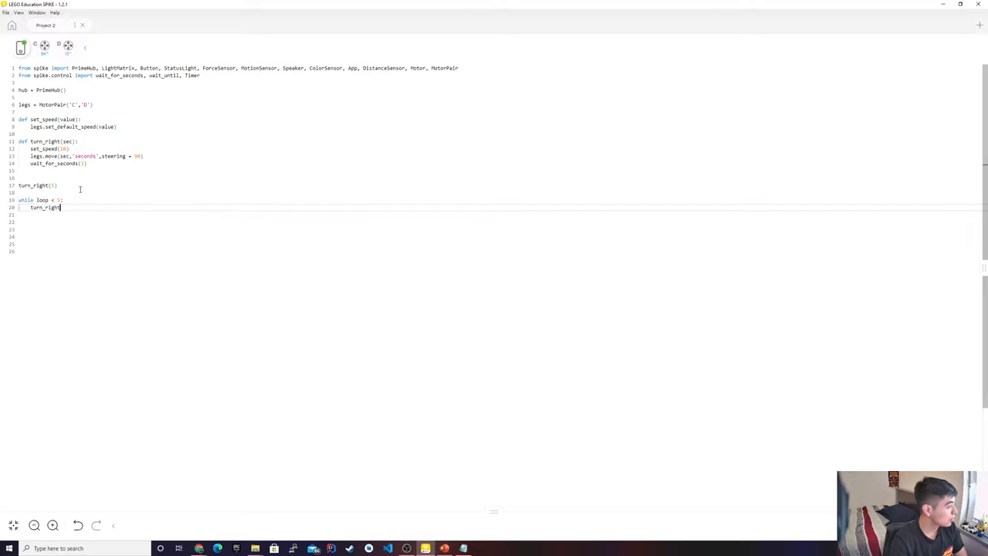
{"action": "type", "text": "("}
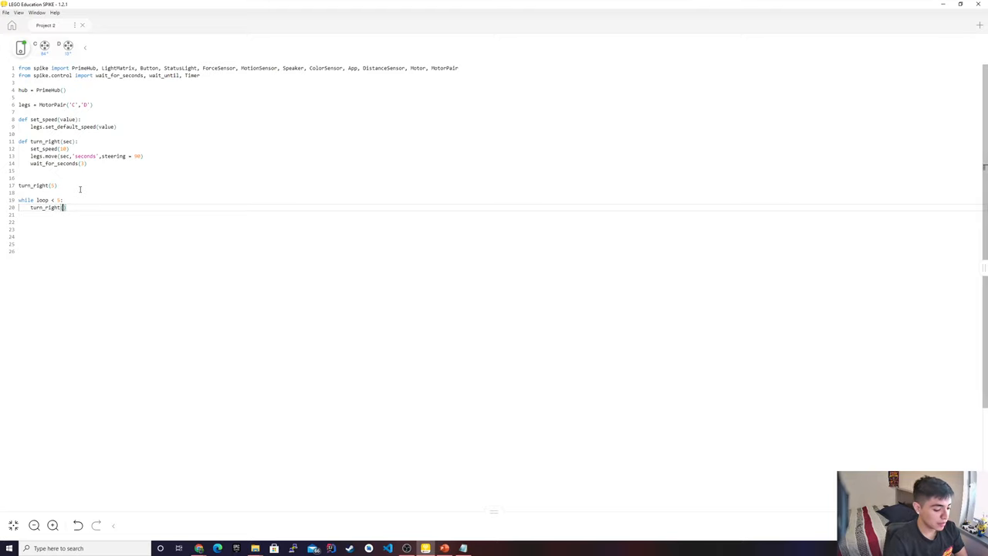
{"action": "type", "text": "5"}
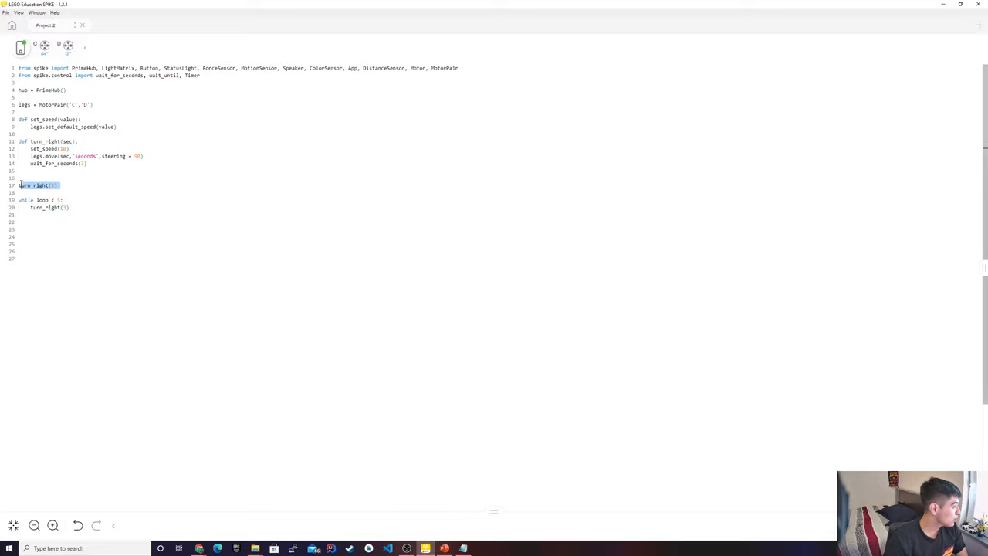
- Remove the standalone turn_right call and place set_speed(40) at top level before the while loop
{"action": "key", "text": "Delete"}
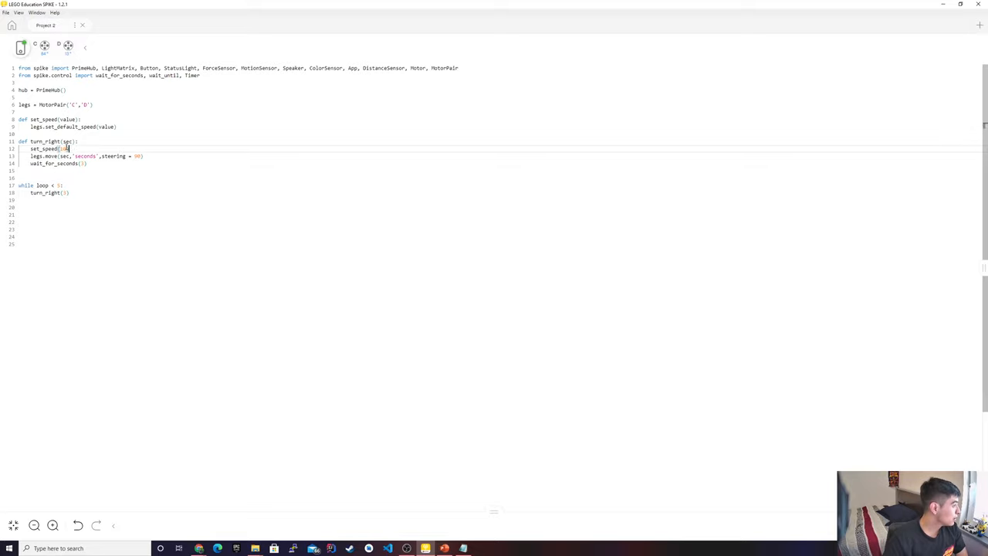
{"action": "double_click", "coordinate": [48, 149]}
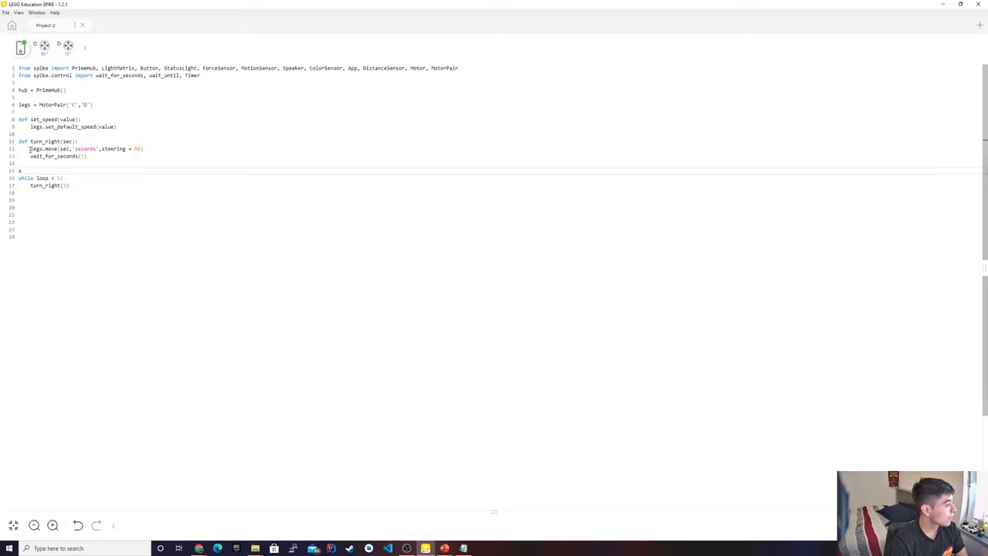
{"action": "type", "text": "set_speed"}
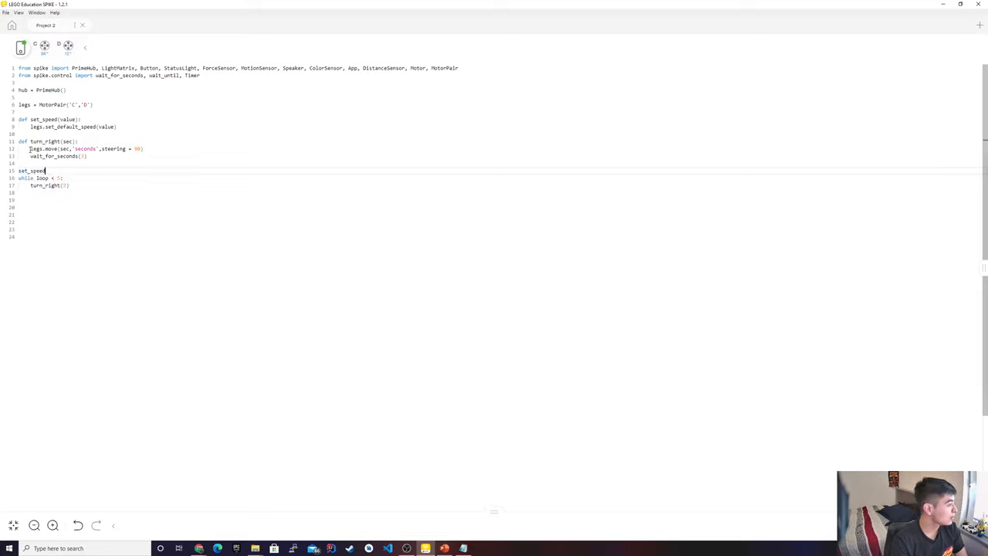
{"action": "type", "text": "()"}
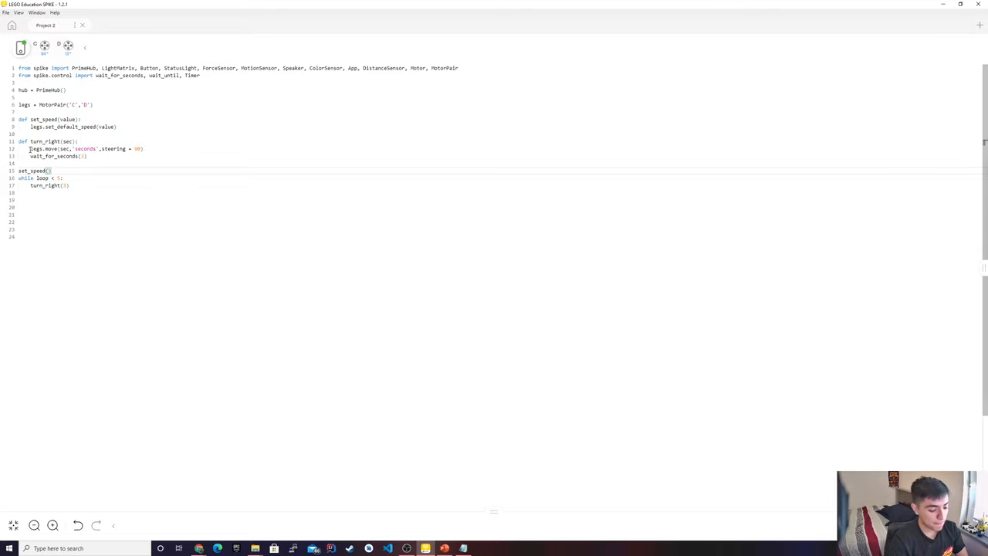
{"action": "type", "text": "40"}
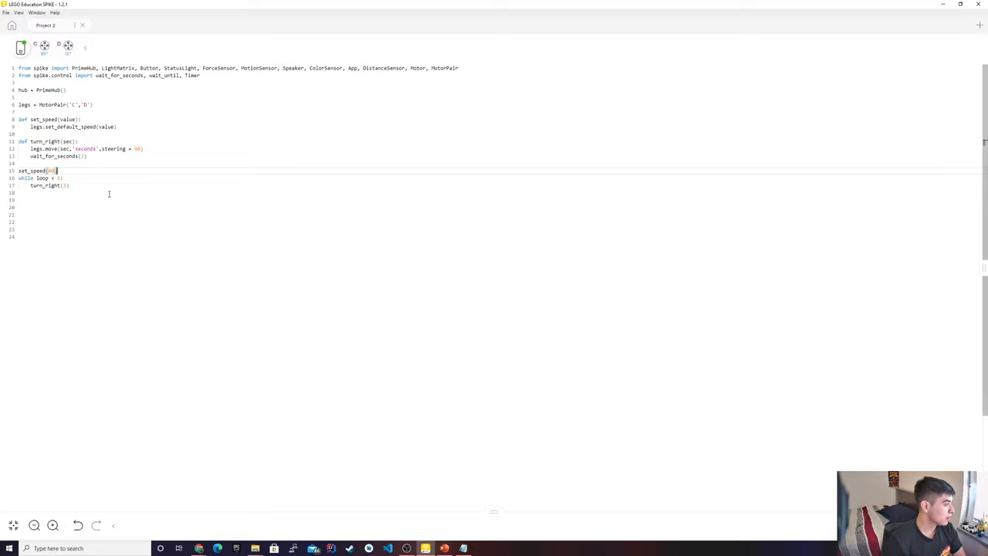
{"action": "key", "text": "enter"}
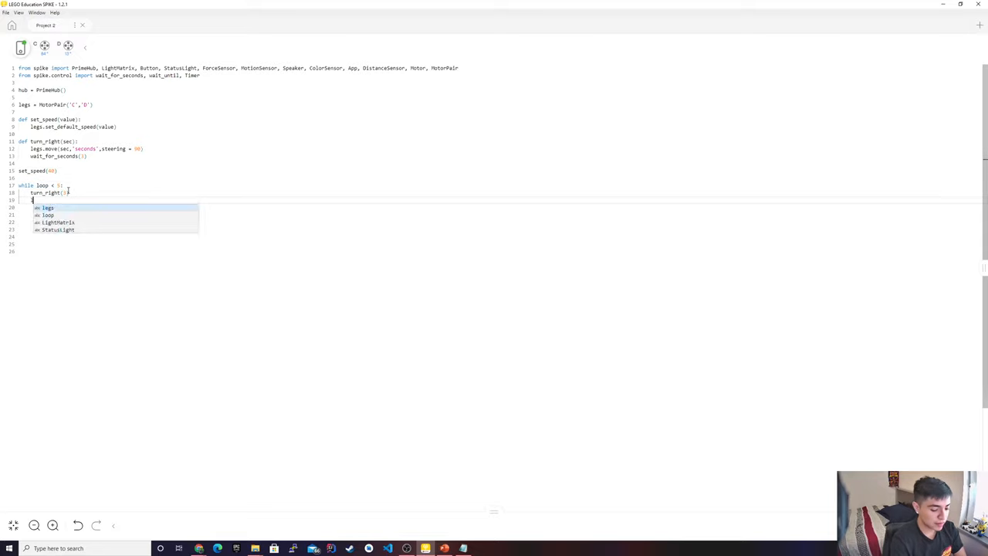
- Begin a new loop. line inside the while loop
{"action": "type", "text": "loop."}
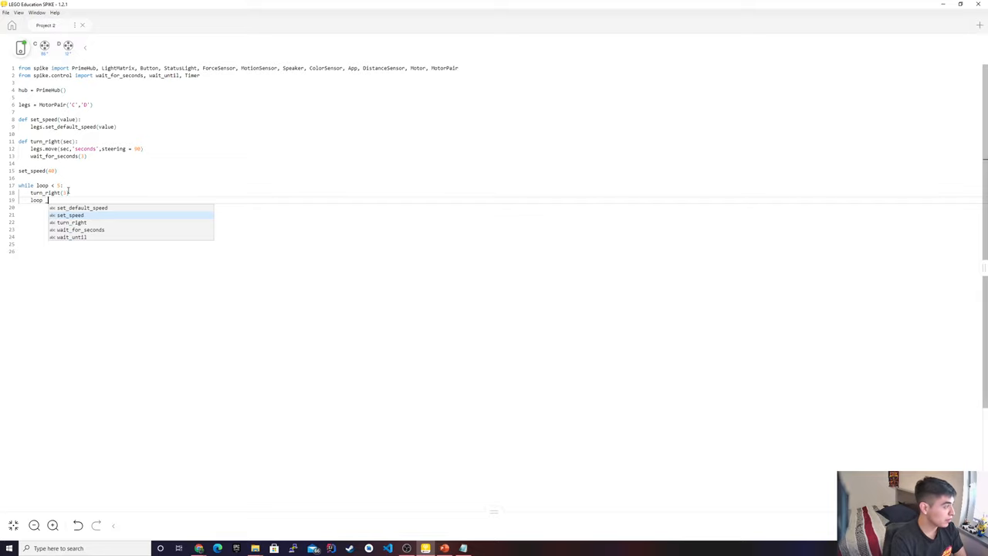